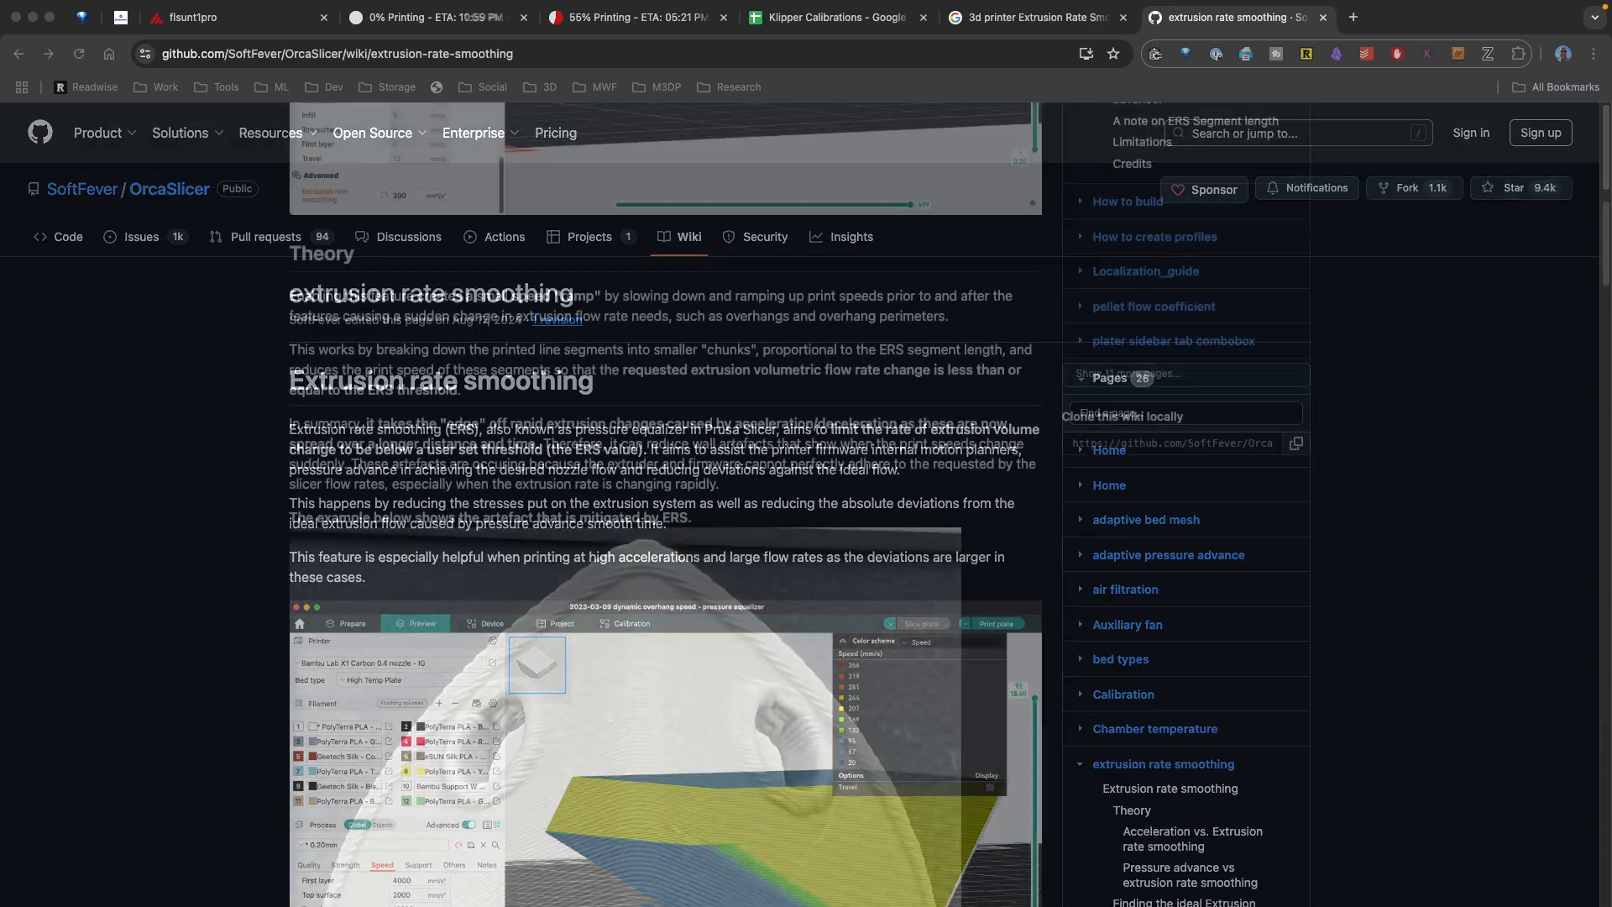
- Show the Speed settings' Advanced section with Extrusion rate smoothing 300 and 3 mm segment length
{"action": "scroll", "scroll_direction": "down", "scroll_amount": 3}
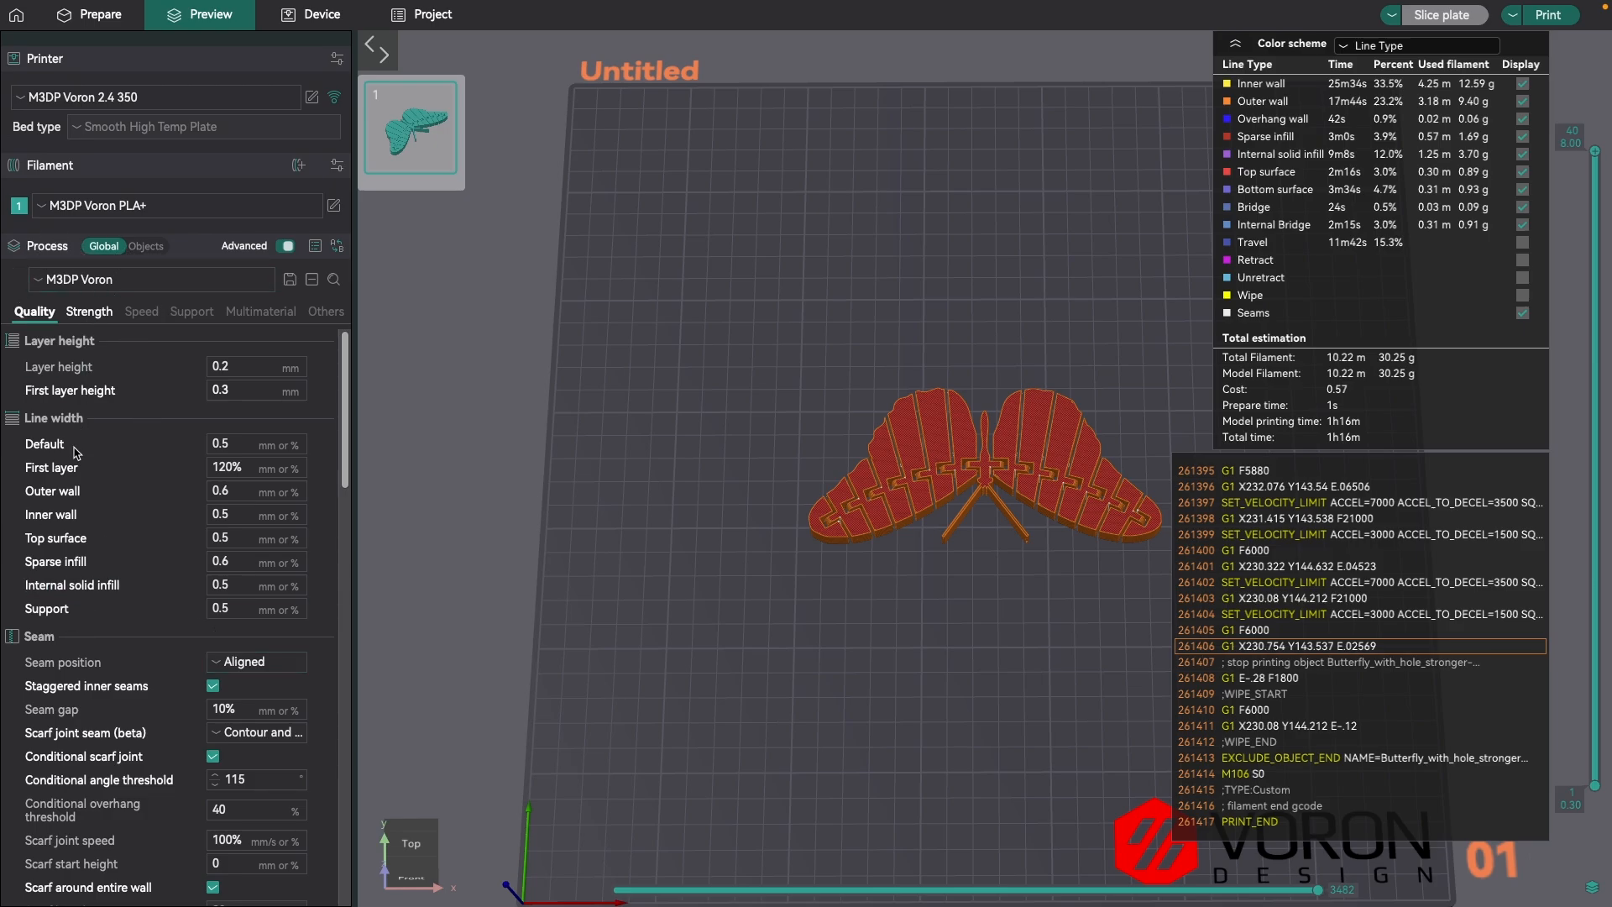
{"action": "left_click", "coordinate": [139, 313]}
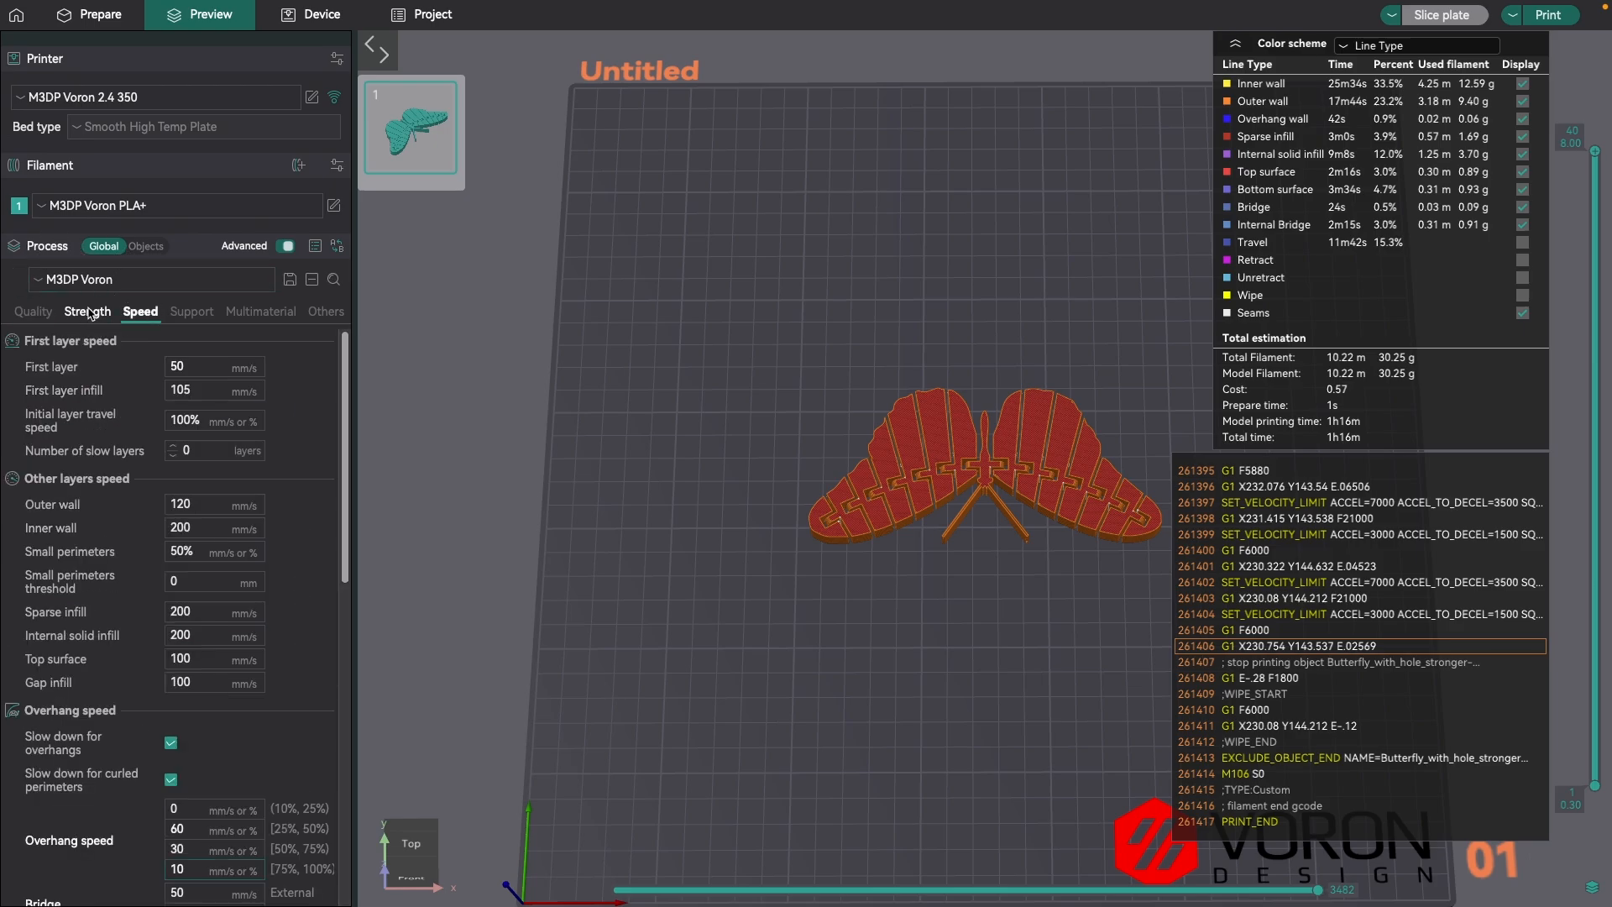
{"action": "scroll", "scroll_direction": "down", "scroll_amount": 3}
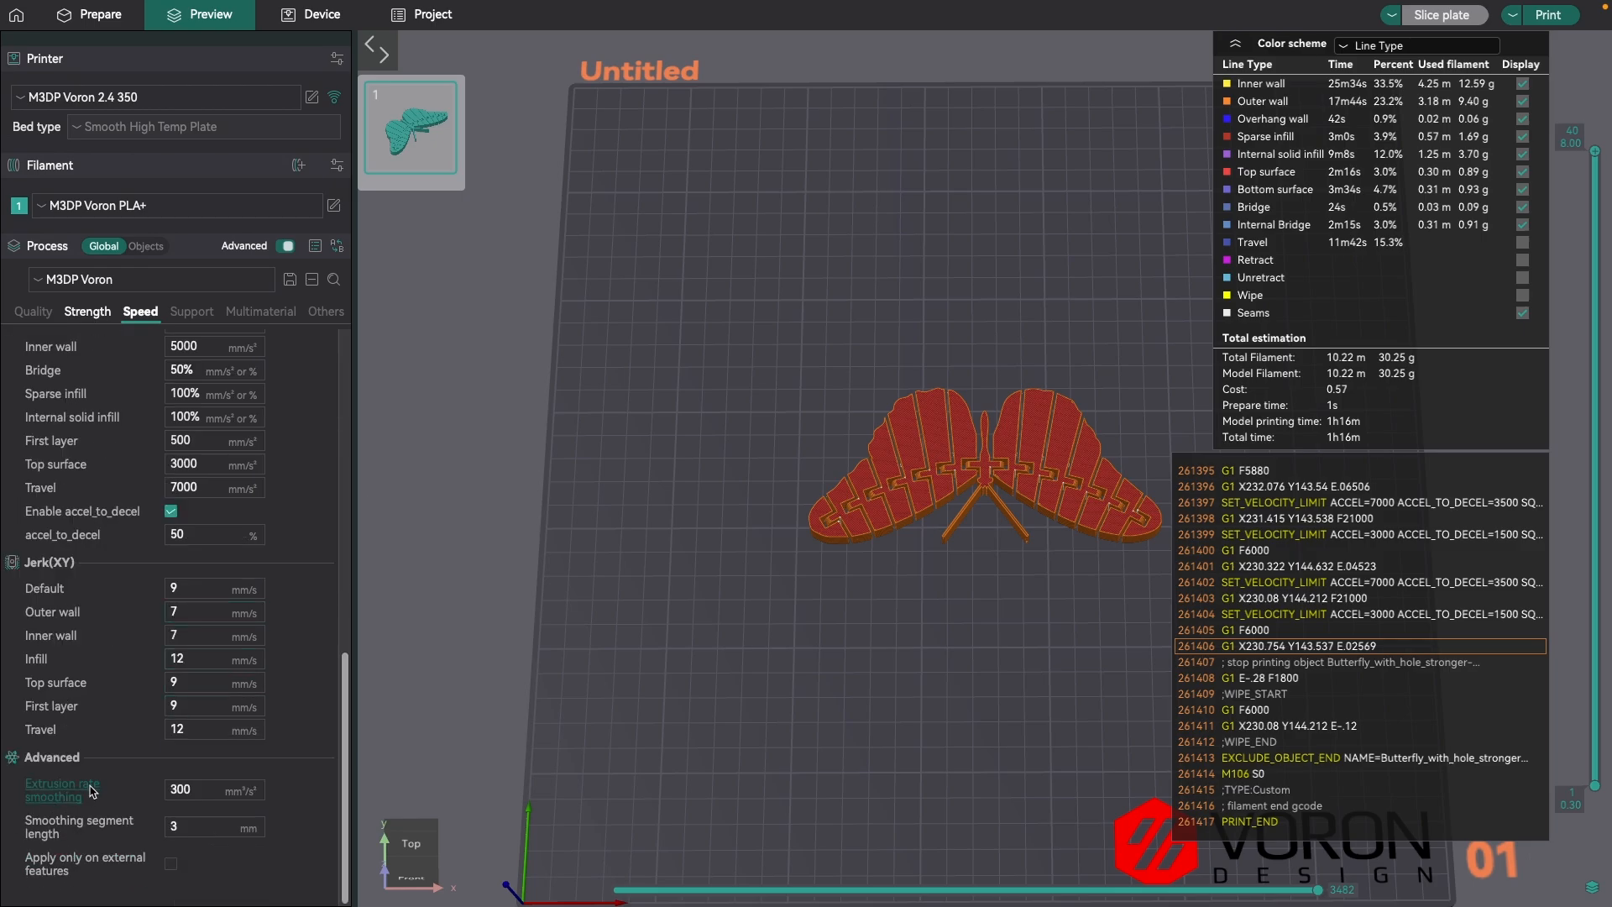
{"action": "mouse_move", "coordinate": [83, 855]}
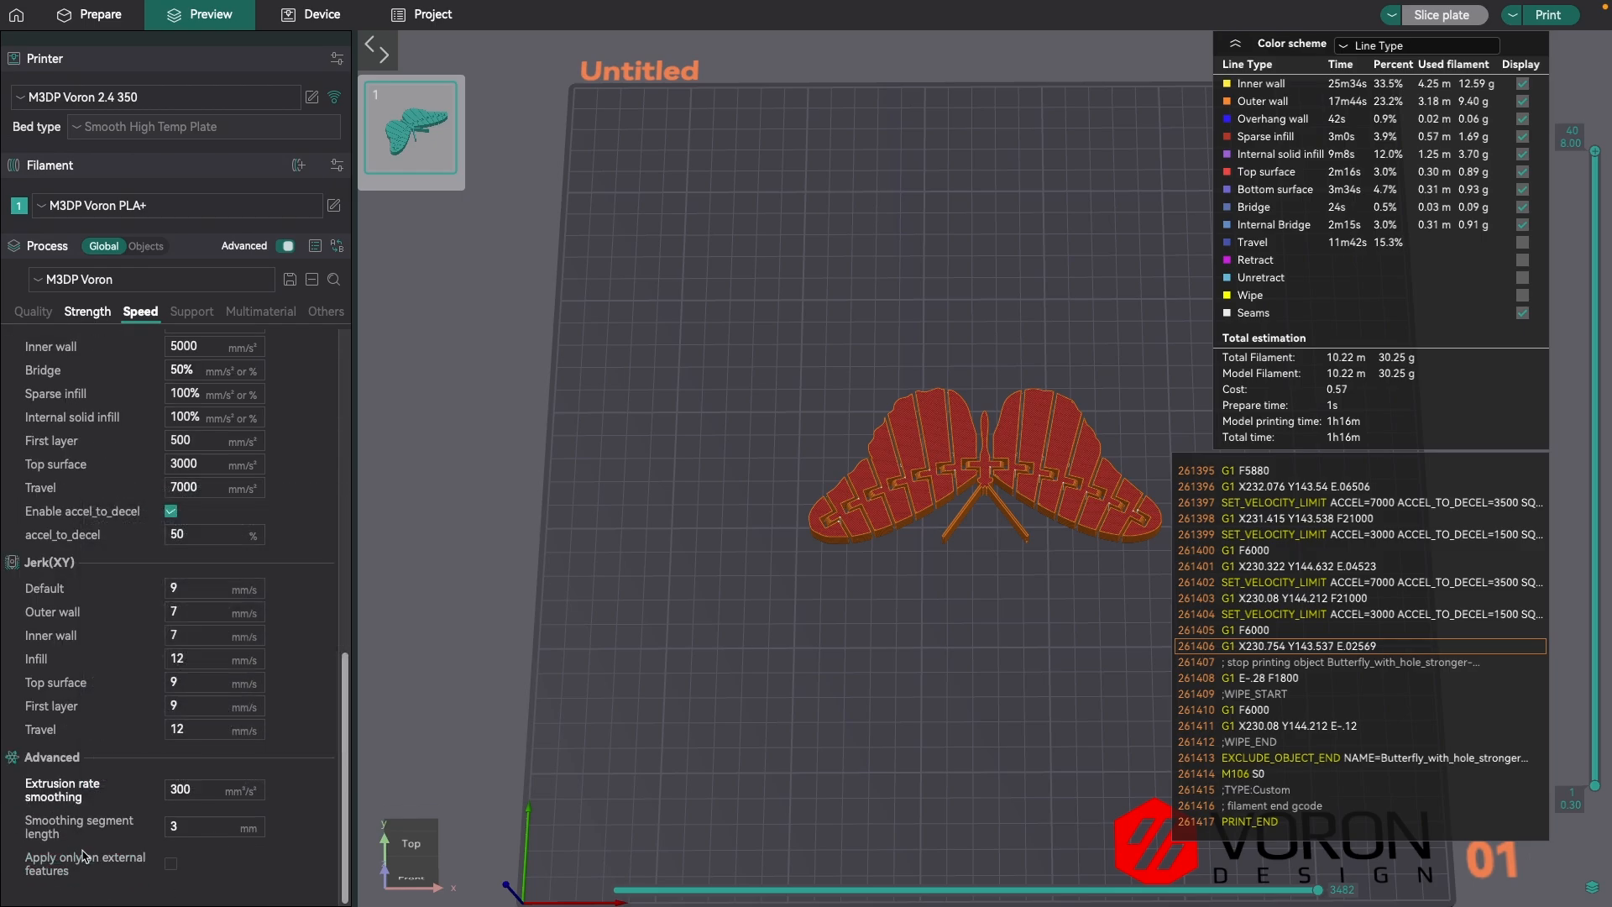
{"action": "mouse_move", "coordinate": [82, 828]}
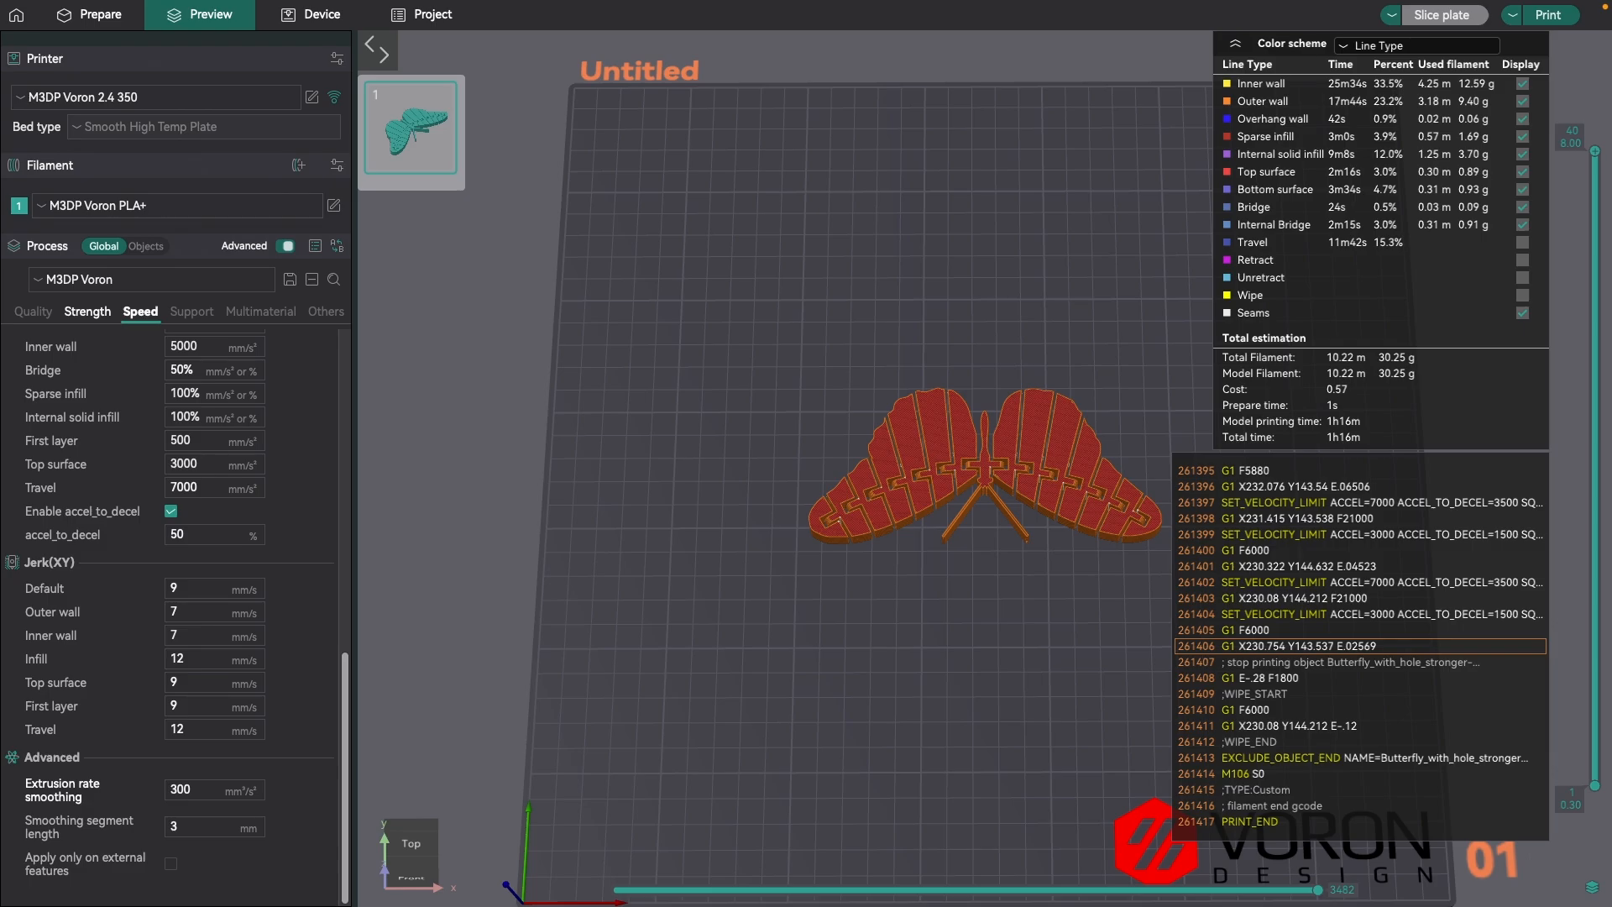
- Consult the wiki's approximate and recommended ERS value lists, then return to OrcaSlicer
{"action": "left_click", "coordinate": [1234, 16]}
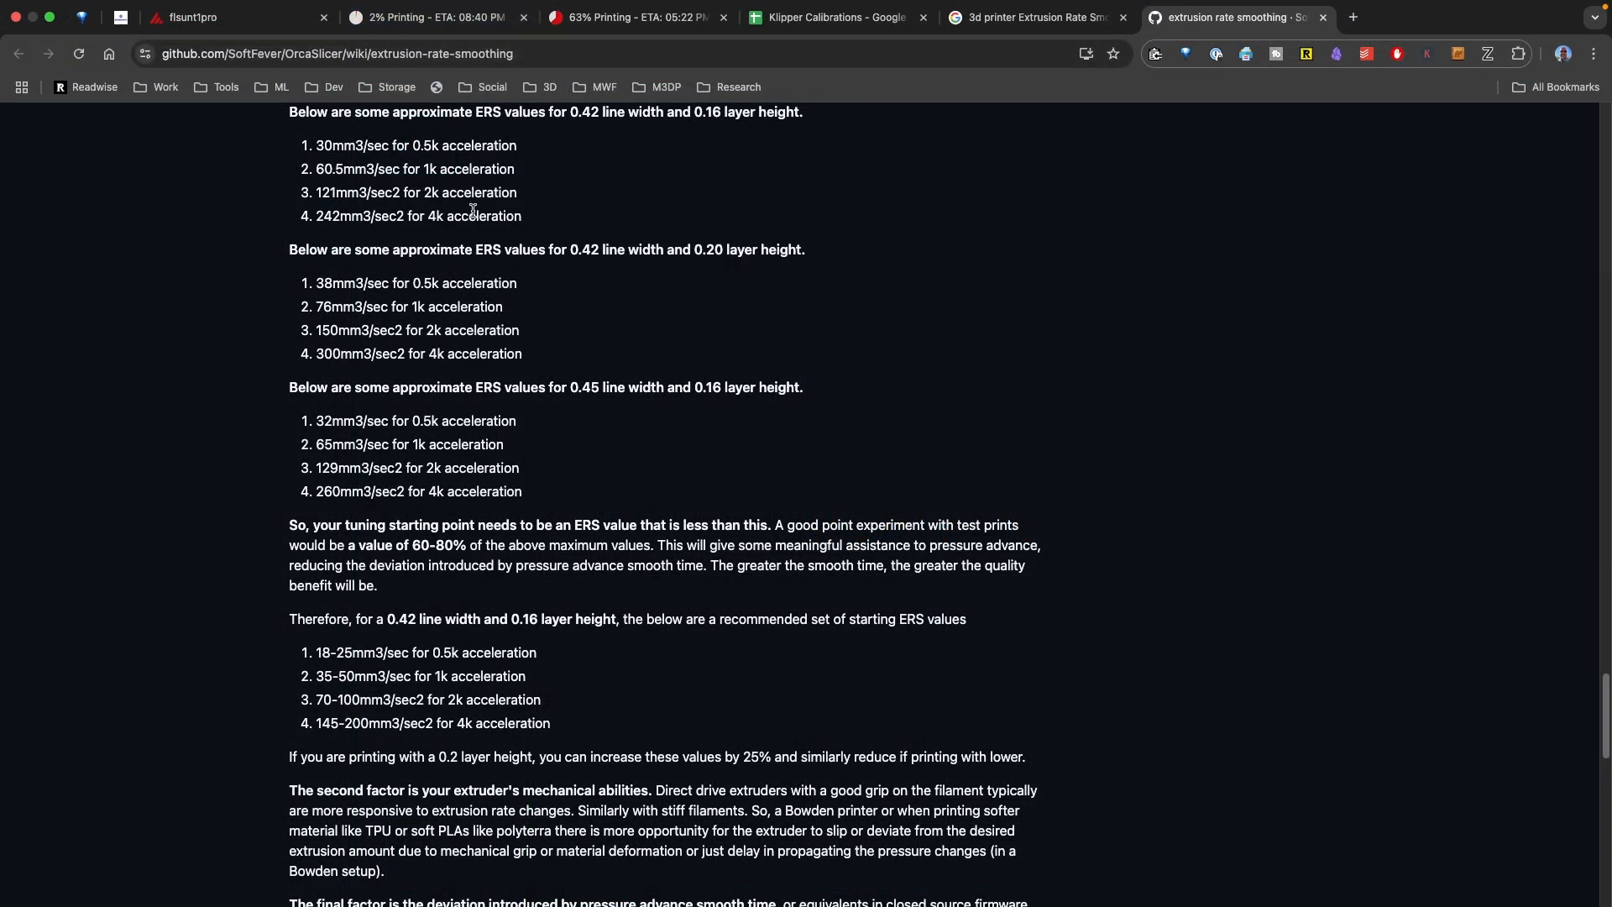
{"action": "scroll", "scroll_direction": "down", "scroll_amount": 3}
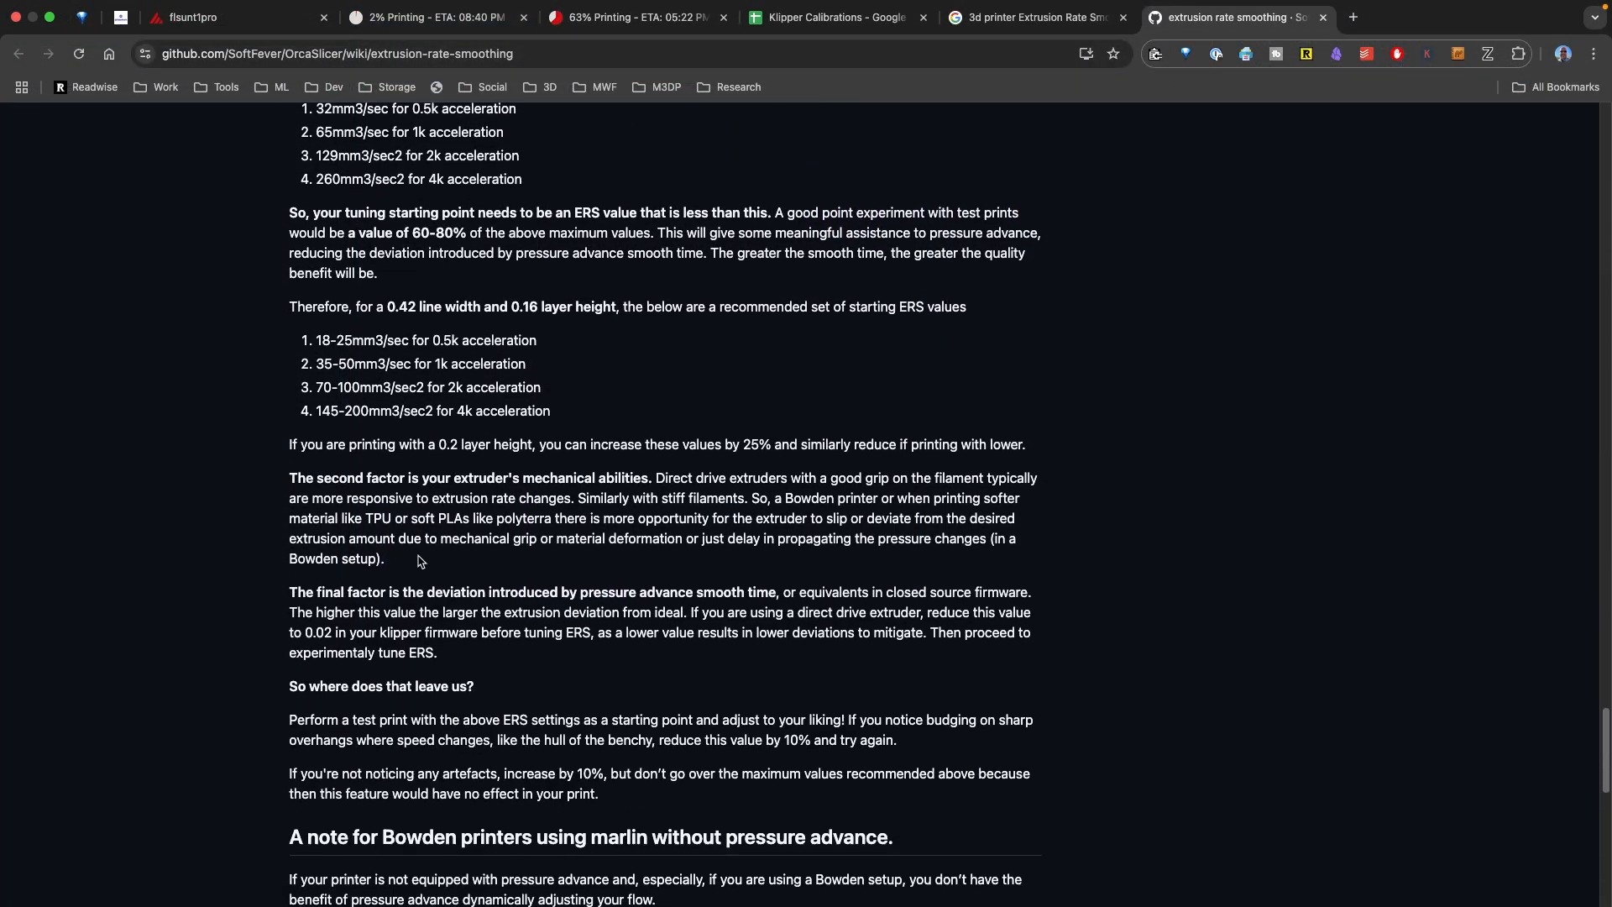
{"action": "scroll", "scroll_direction": "up", "scroll_amount": 3}
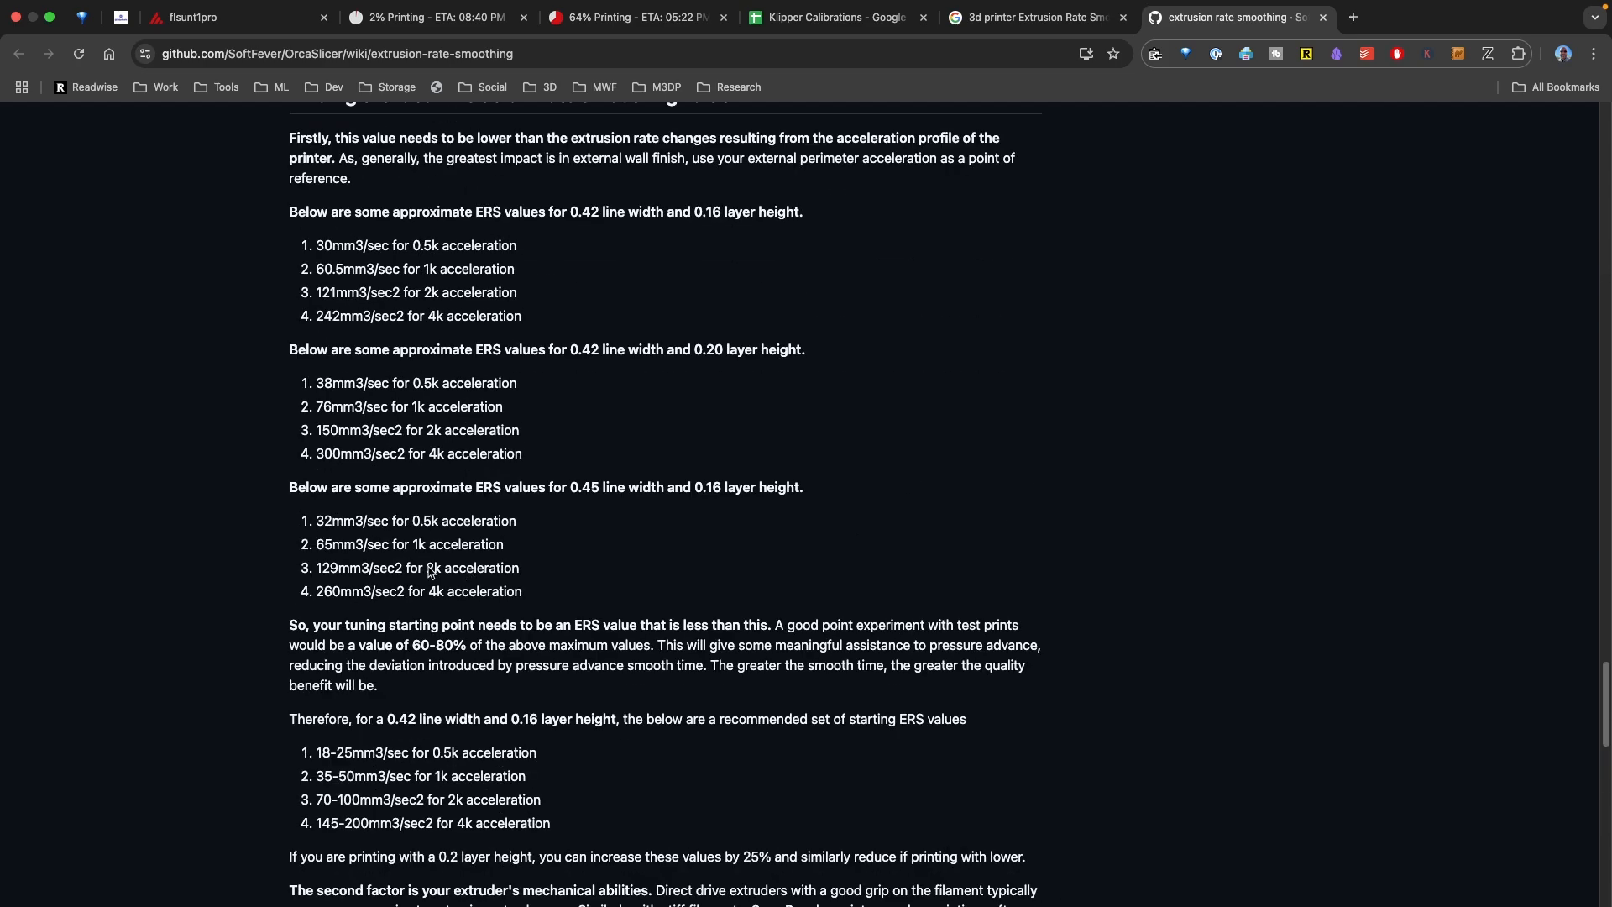
{"action": "left_click", "coordinate": [829, 17]}
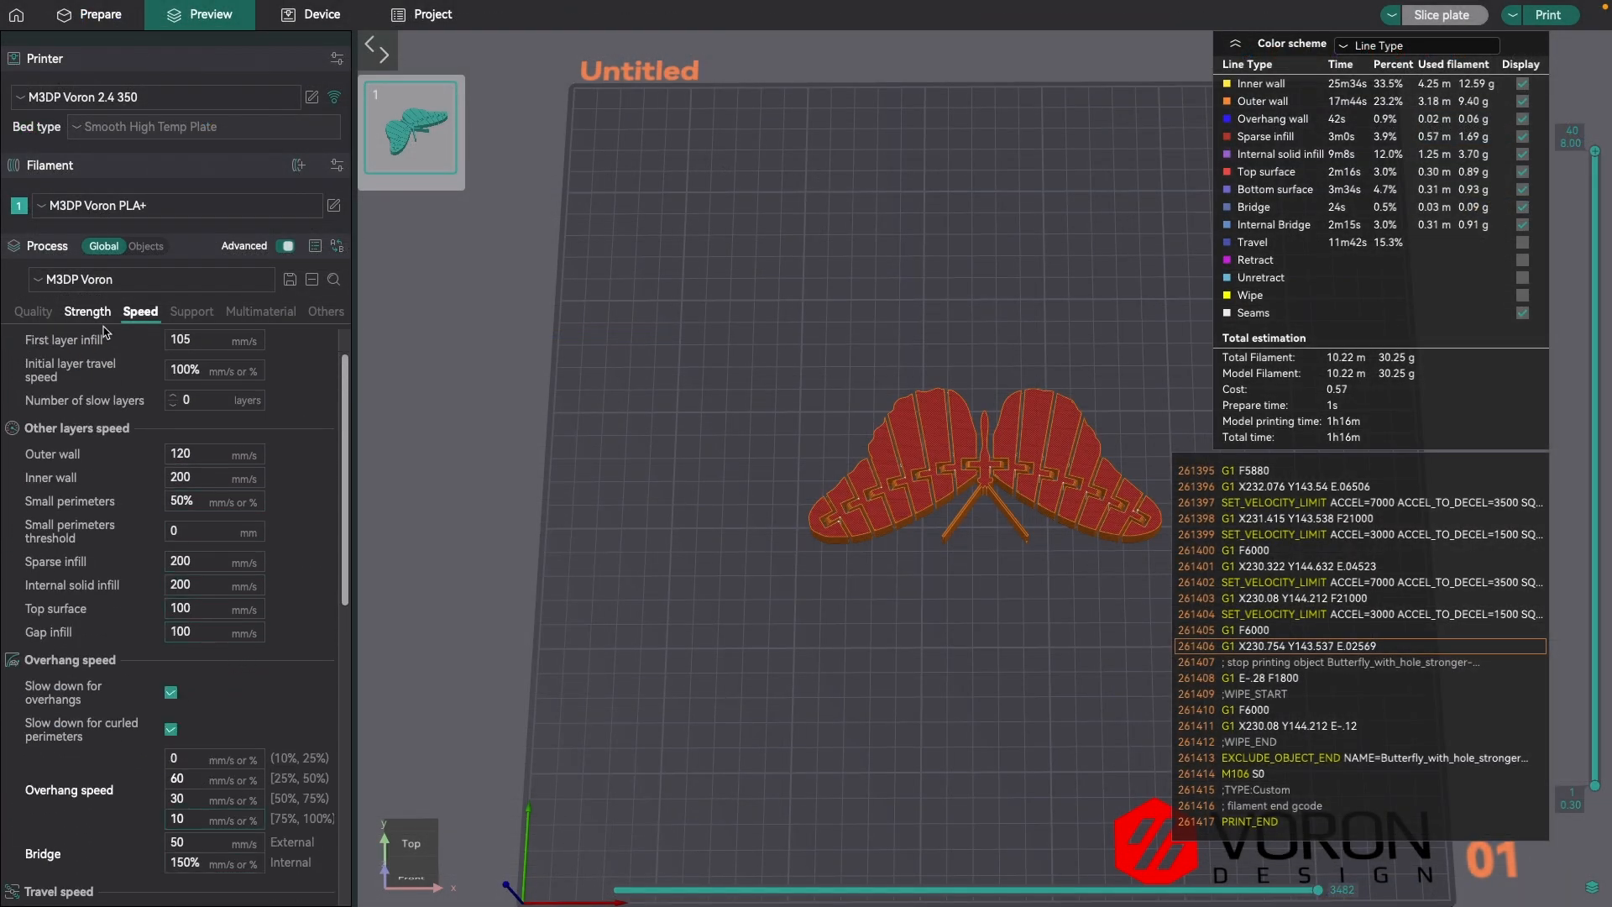
- Check the 3000 outer wall acceleration, then view the Quality line widths of 0.5 default and 0.6 walls
{"action": "scroll", "scroll_direction": "down", "scroll_amount": 3}
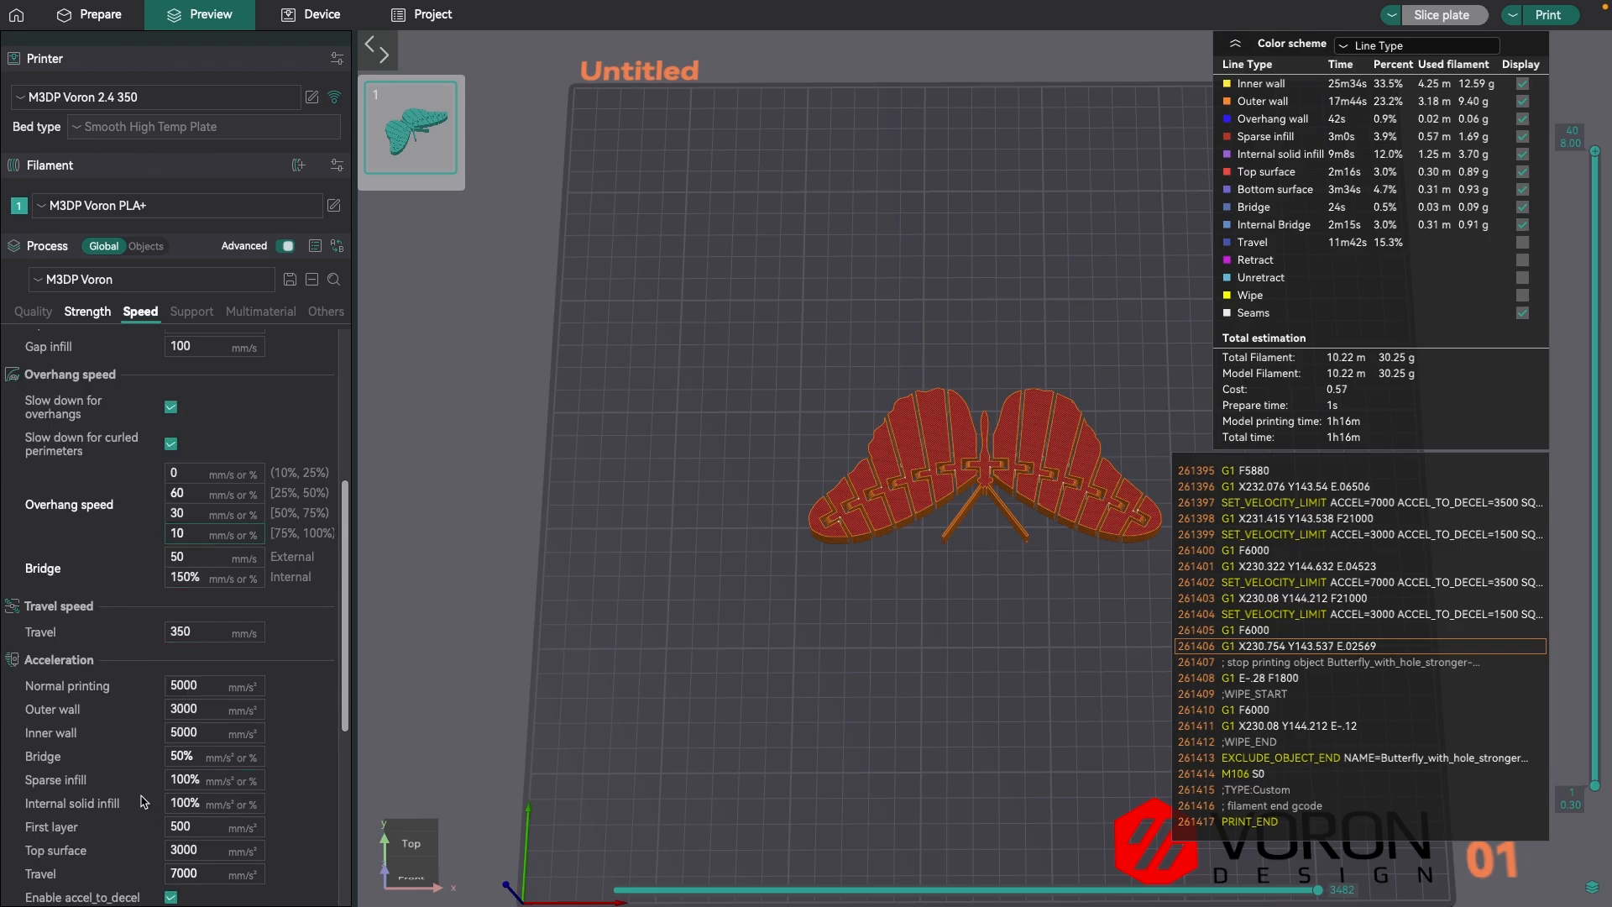
{"action": "left_click", "coordinate": [213, 708]}
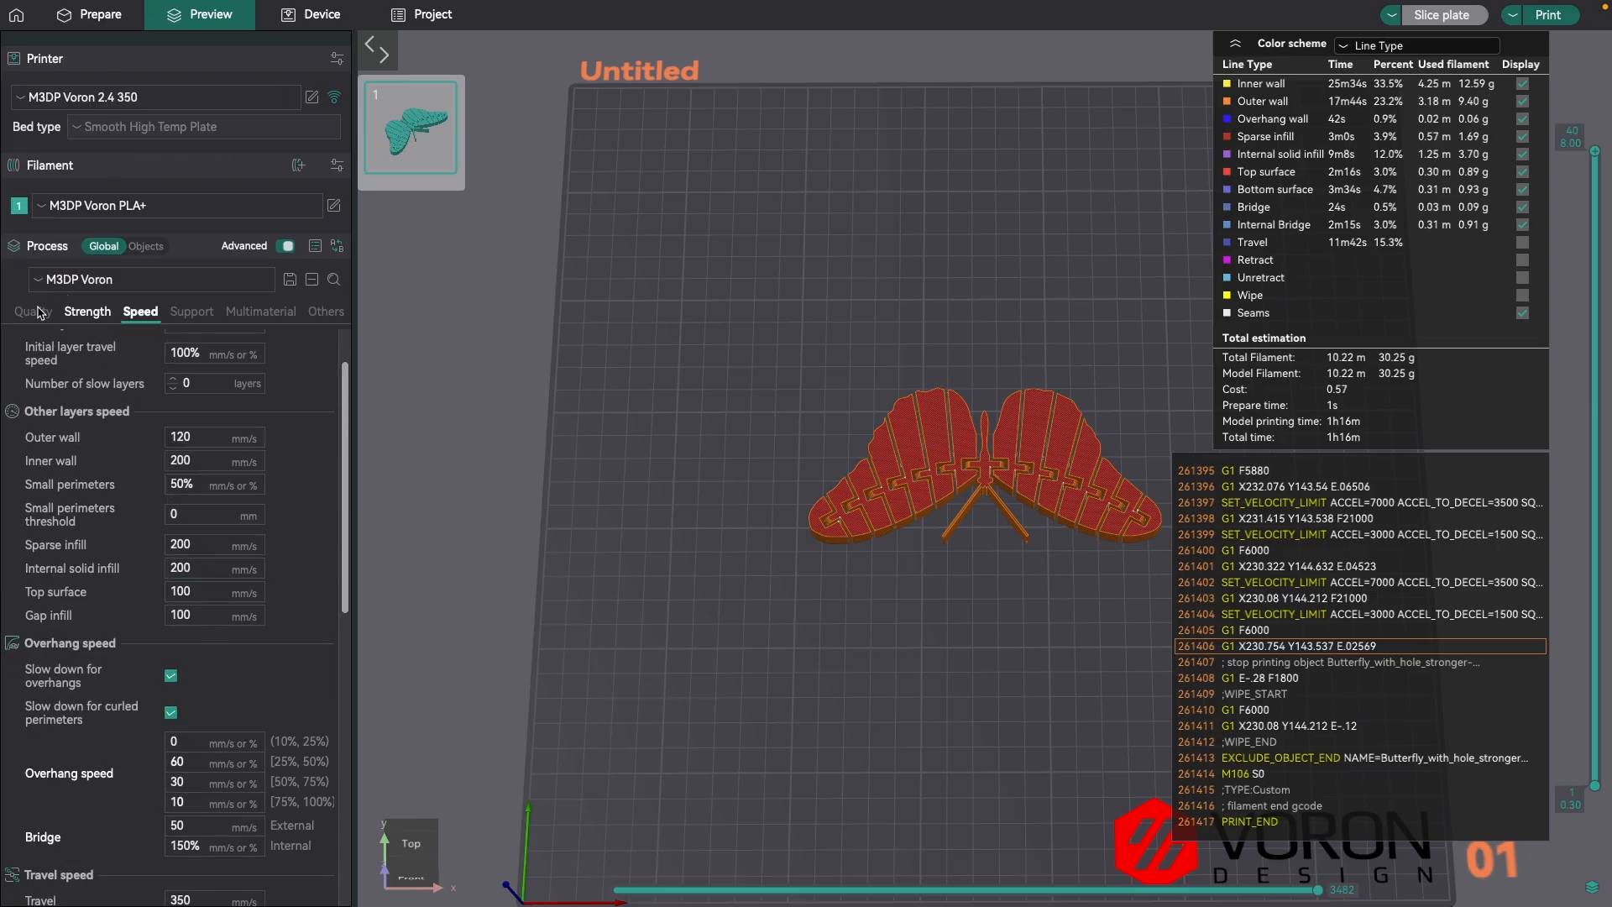
{"action": "left_click", "coordinate": [34, 312]}
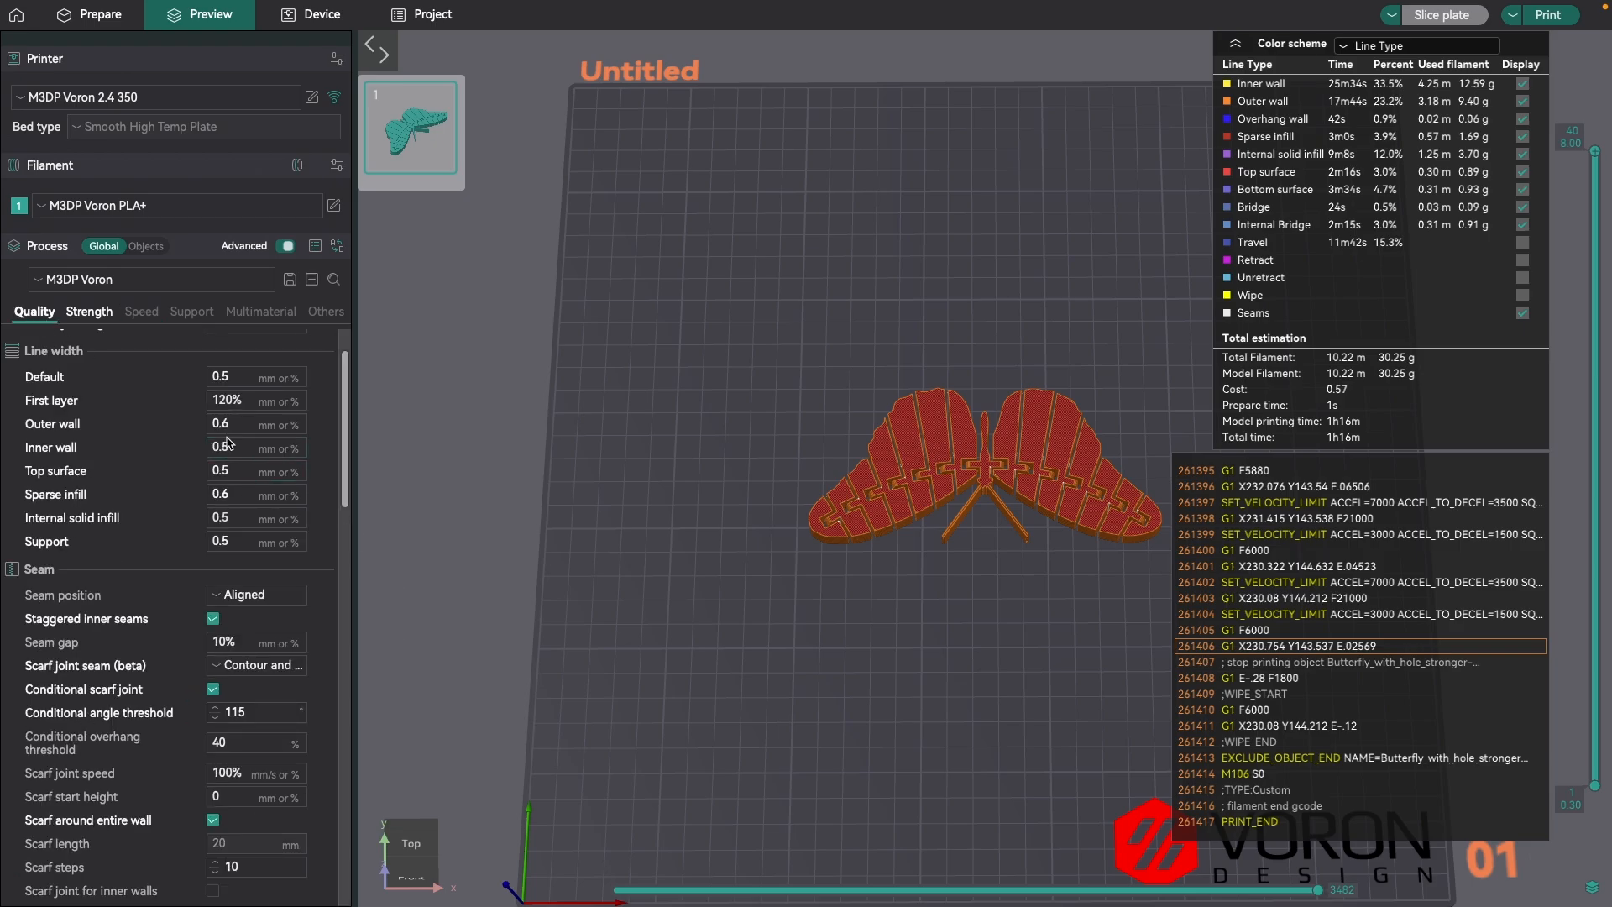
{"action": "mouse_move", "coordinate": [189, 437]}
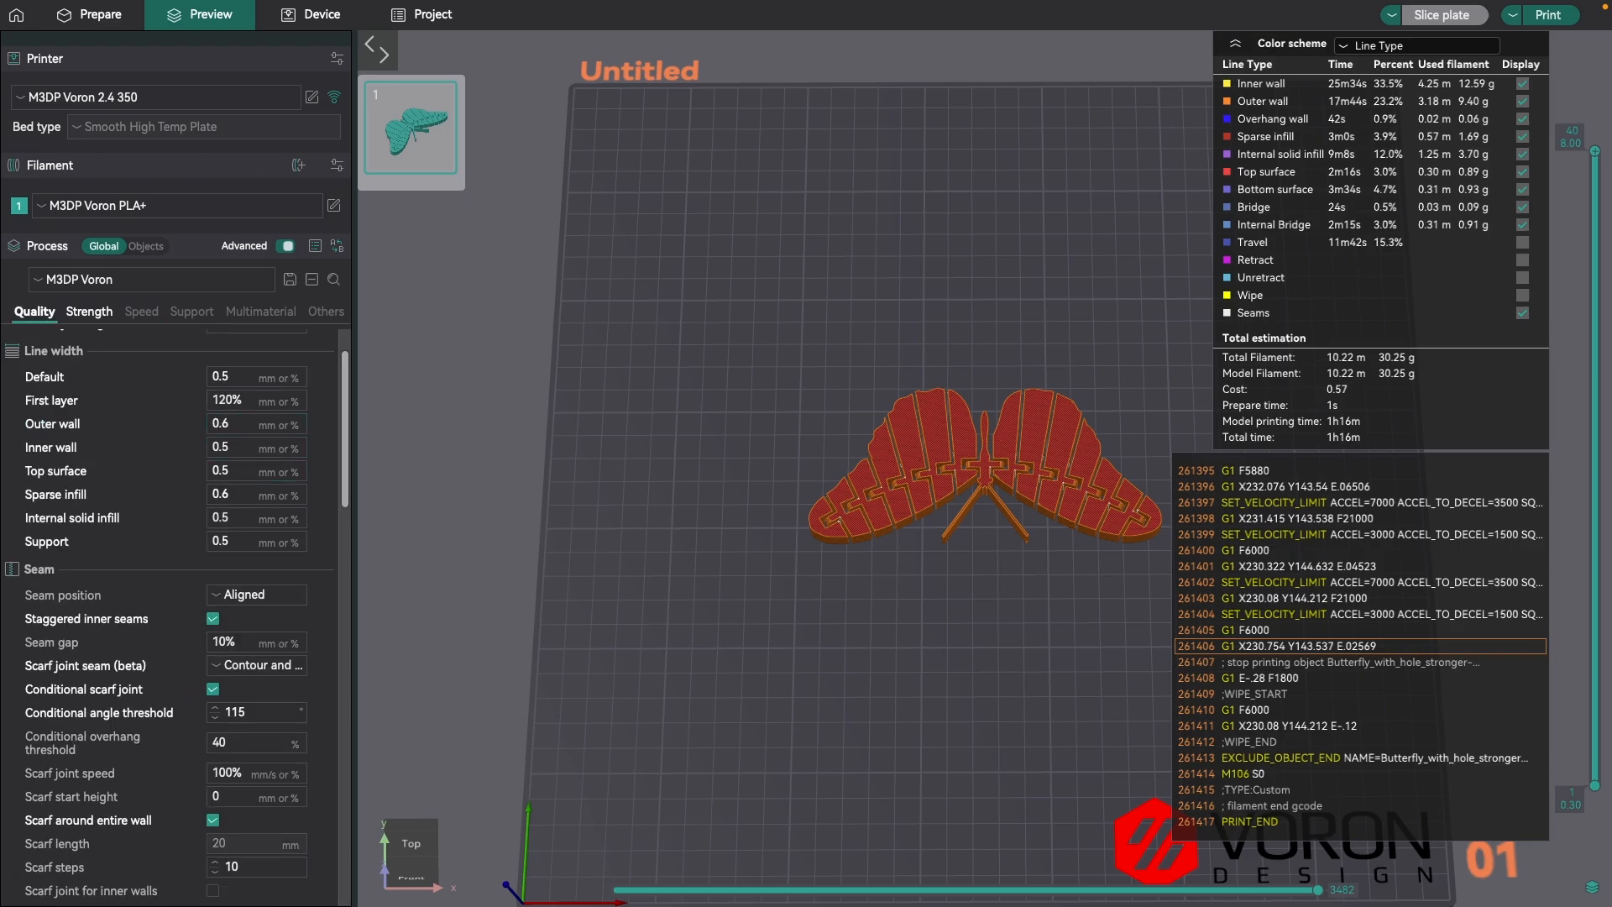
- Enter 0.6 line width in the ERS sheet for a 360 maximum and inspect the 216/288 starting-value formulas
{"action": "left_click", "coordinate": [836, 16]}
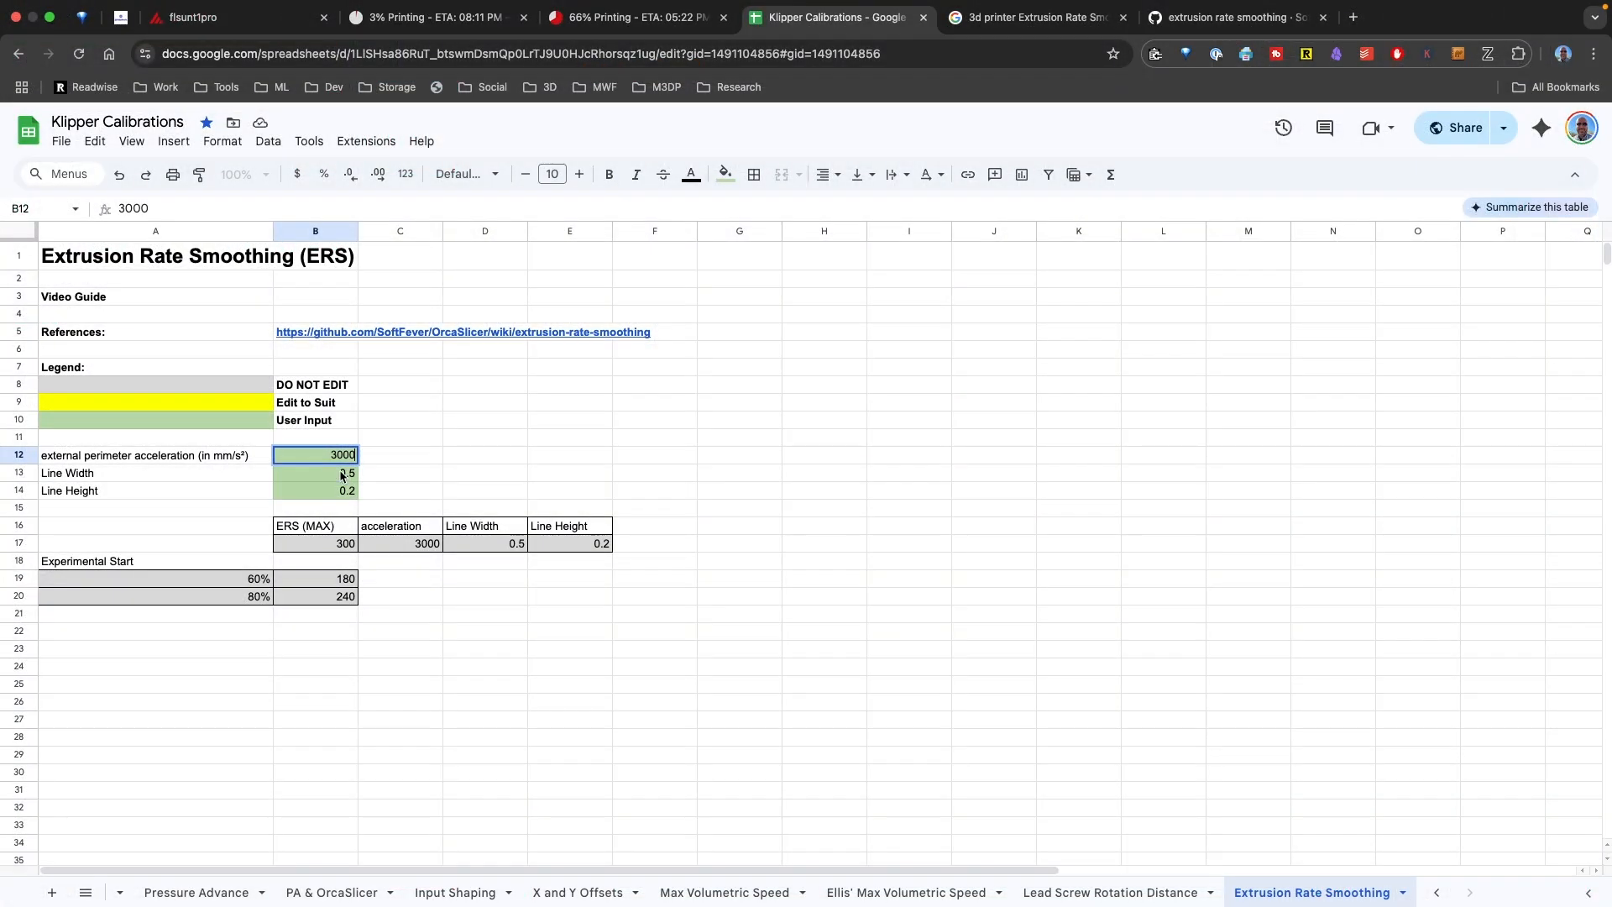
{"action": "type", "text": "0.6"}
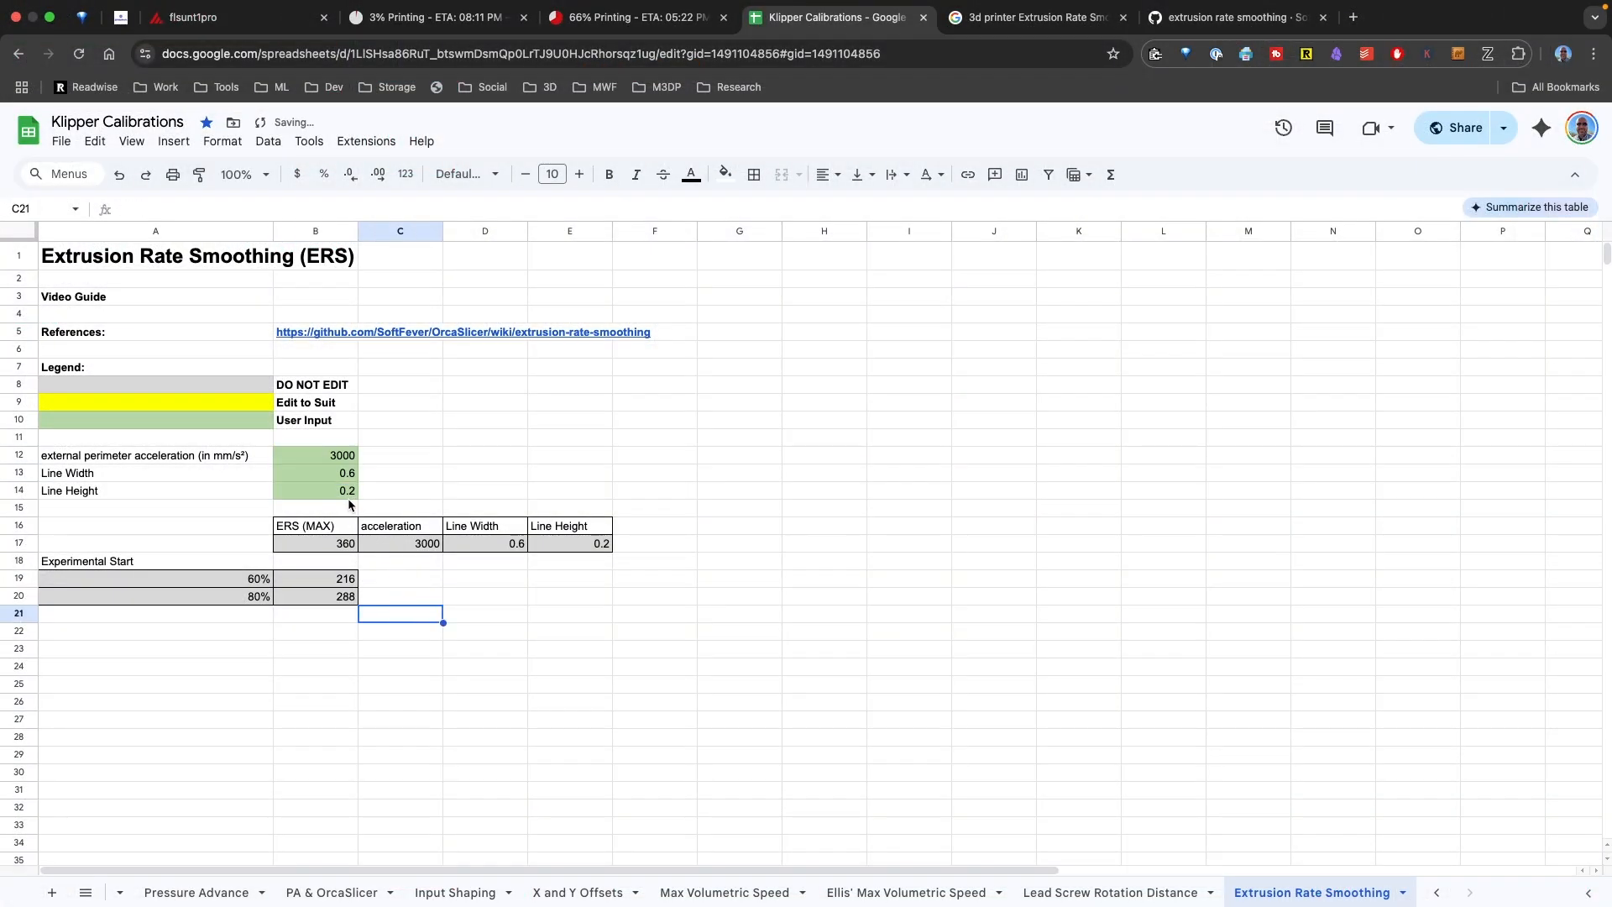
{"action": "mouse_move", "coordinate": [342, 505]}
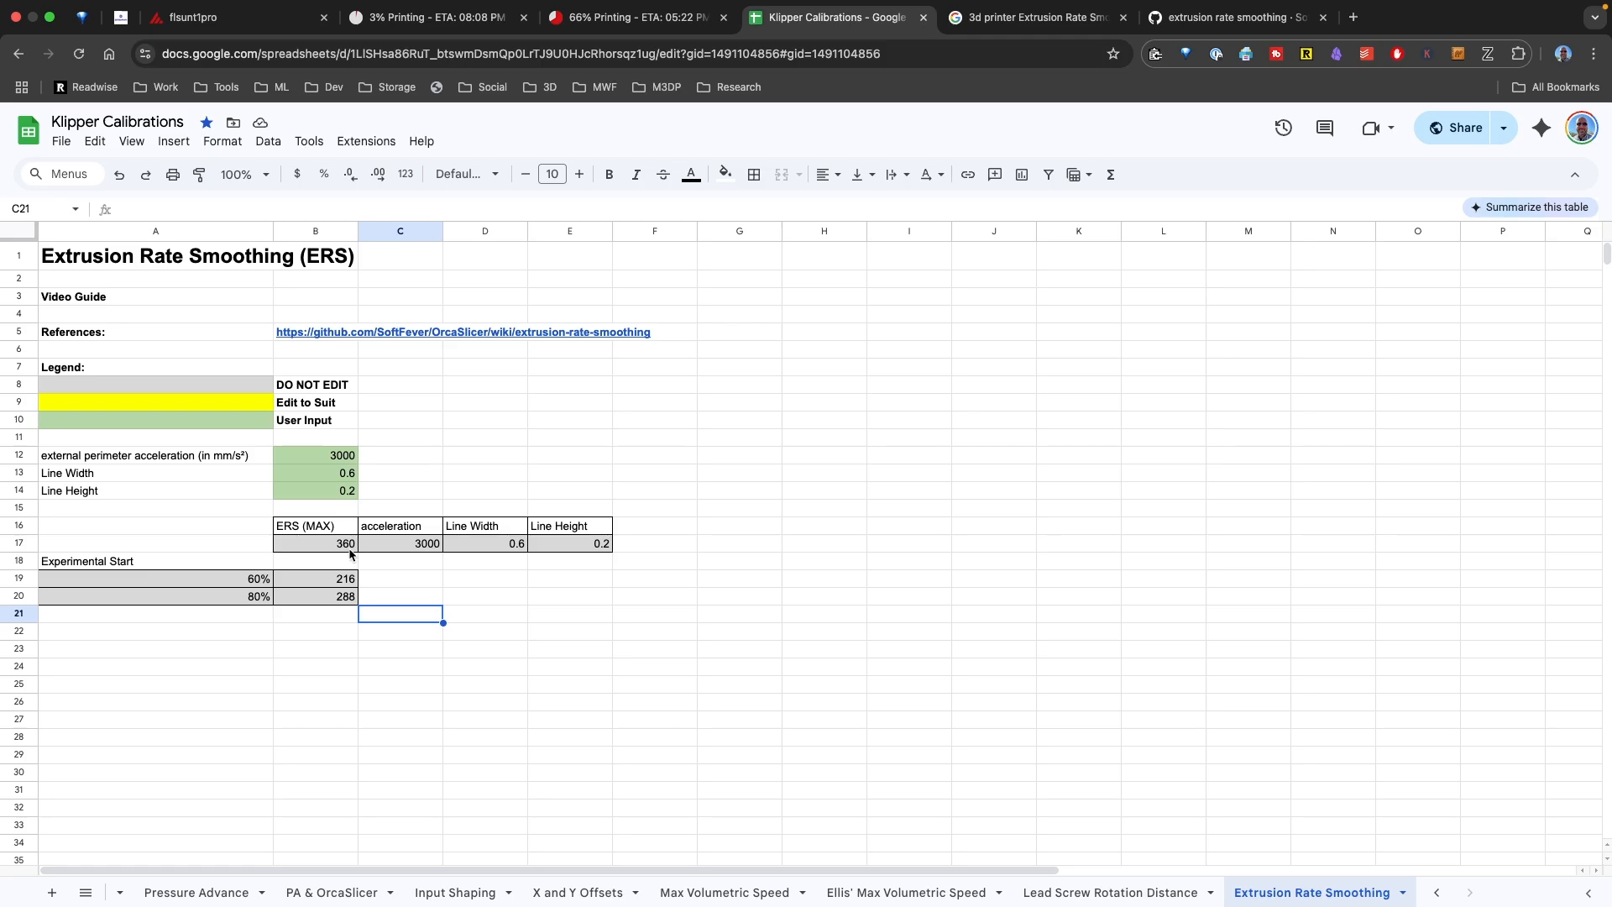
{"action": "mouse_move", "coordinate": [404, 590]}
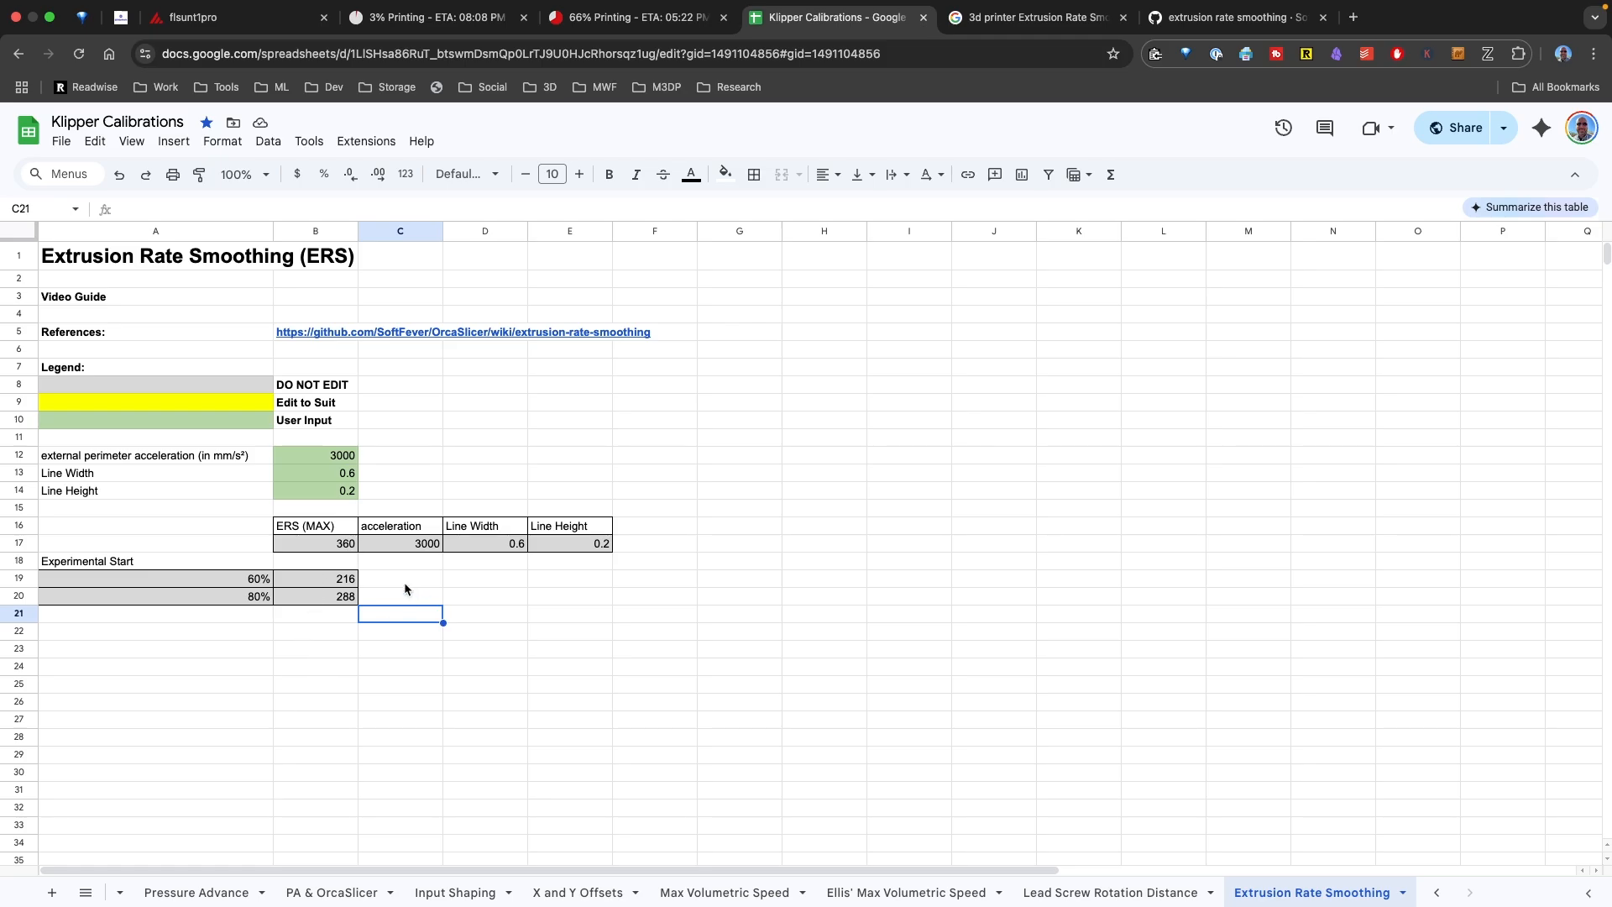
{"action": "left_click", "coordinate": [1231, 17]}
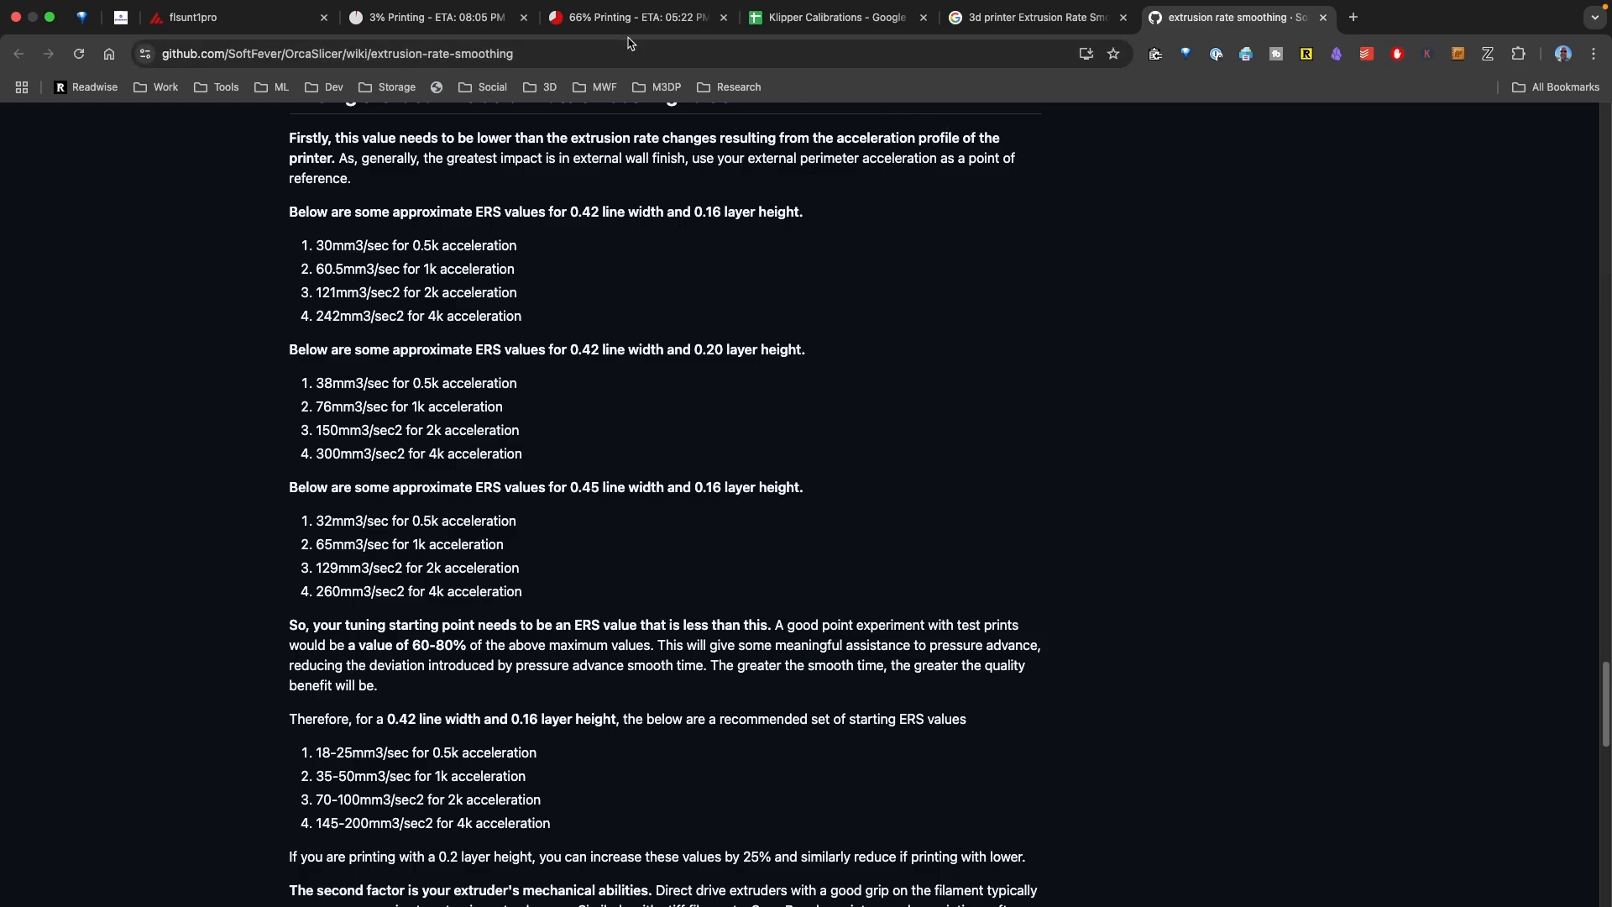
{"action": "left_click", "coordinate": [836, 17]}
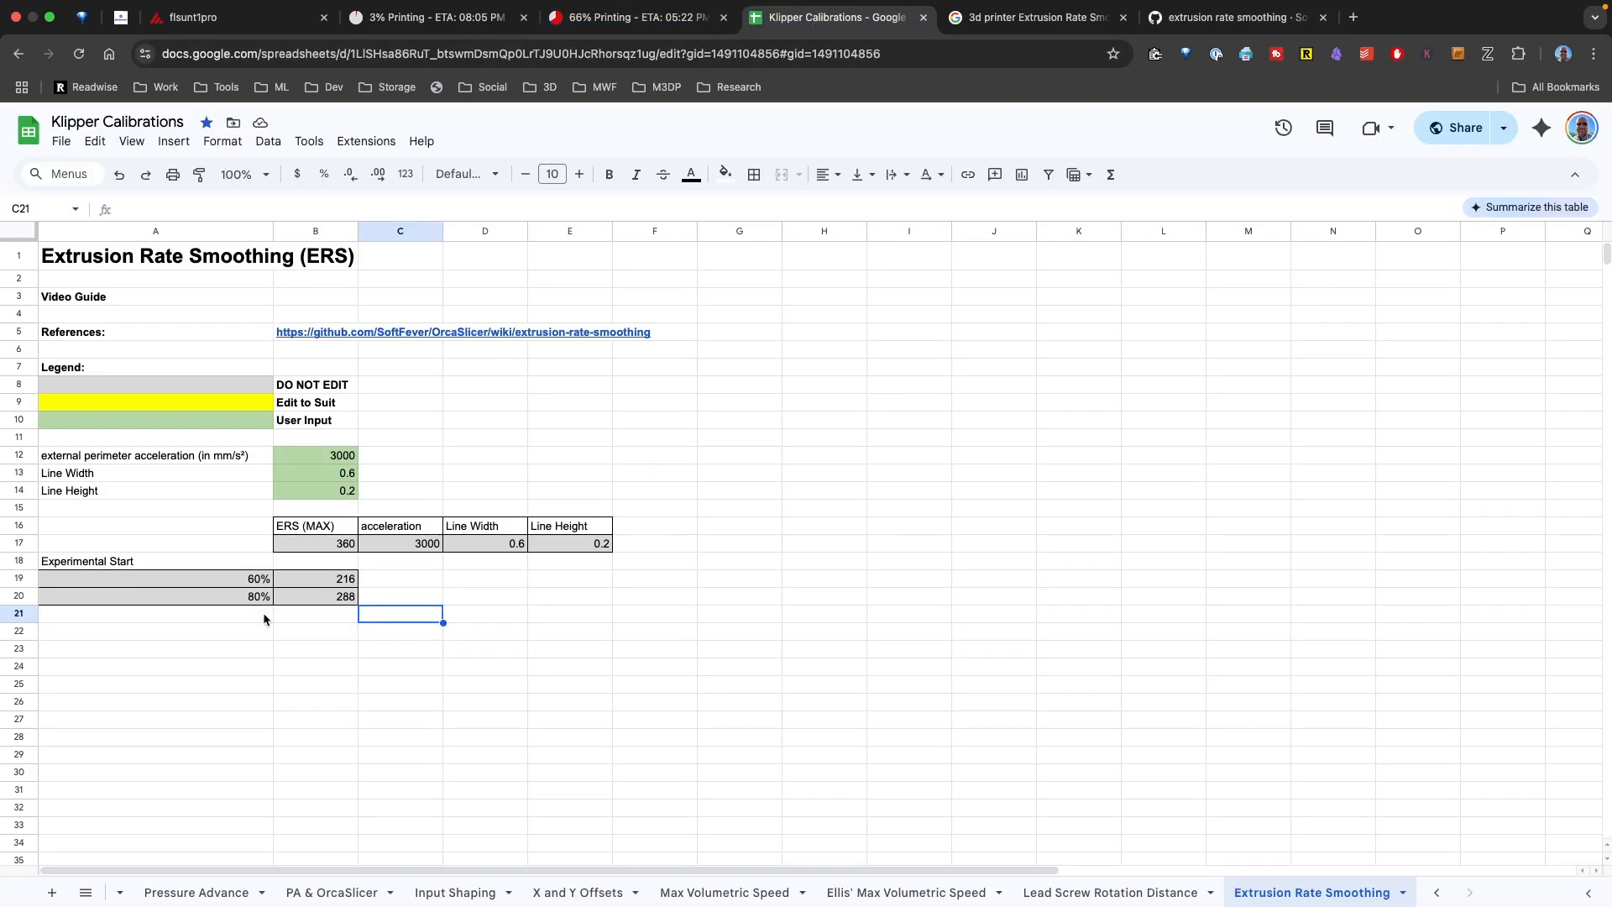
{"action": "left_click", "coordinate": [314, 577]}
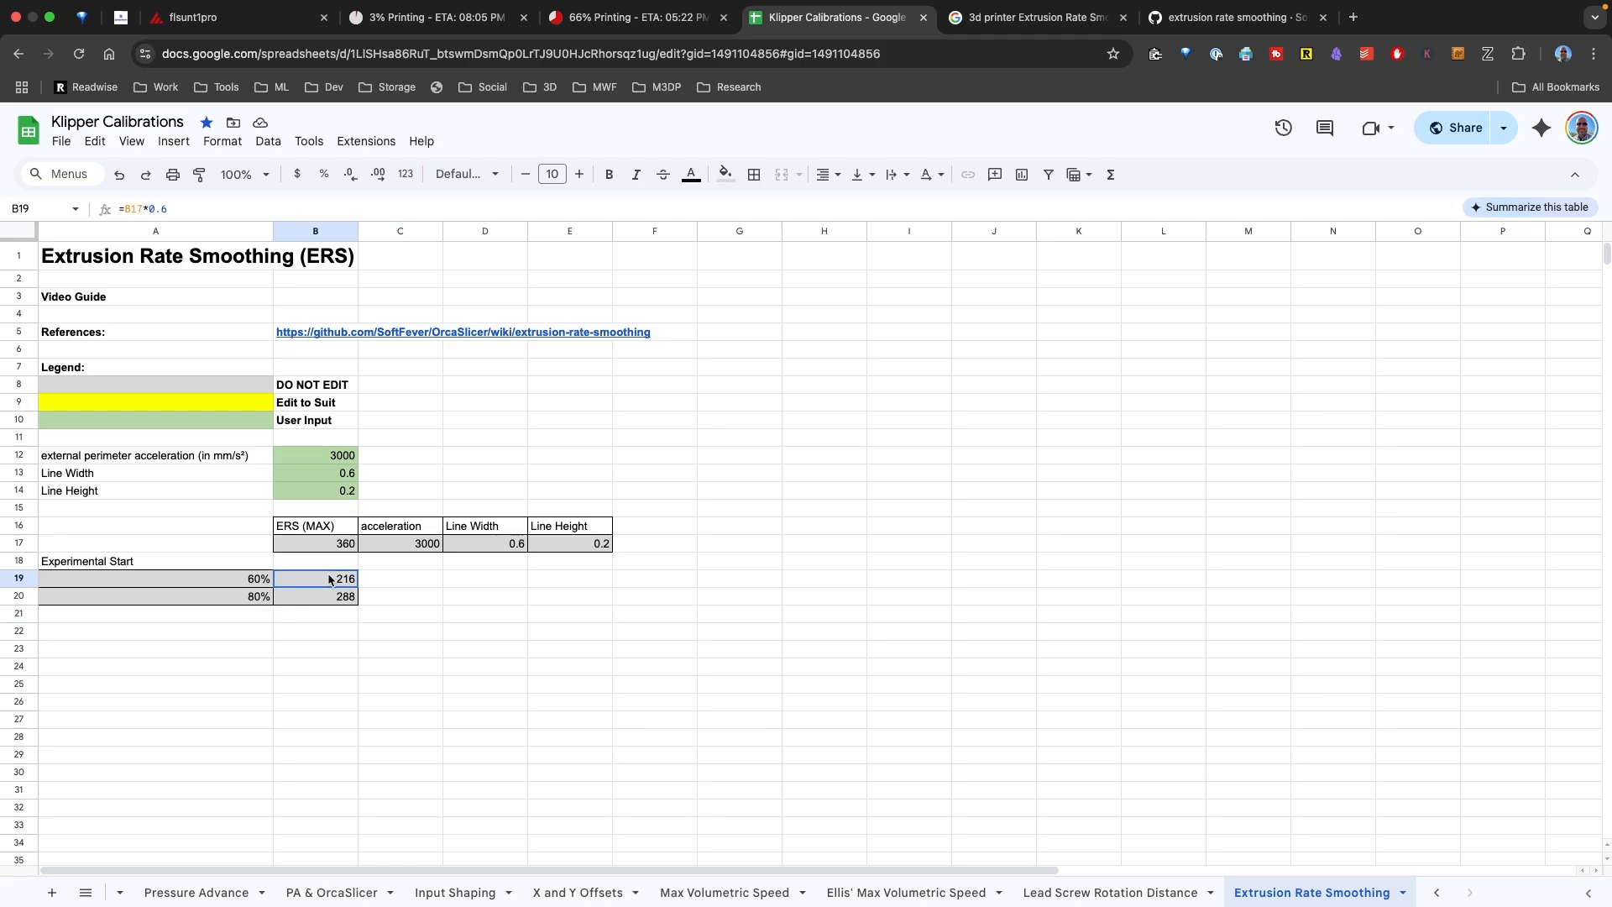
{"action": "left_click_drag", "start_coordinate": [314, 578], "coordinate": [314, 594]}
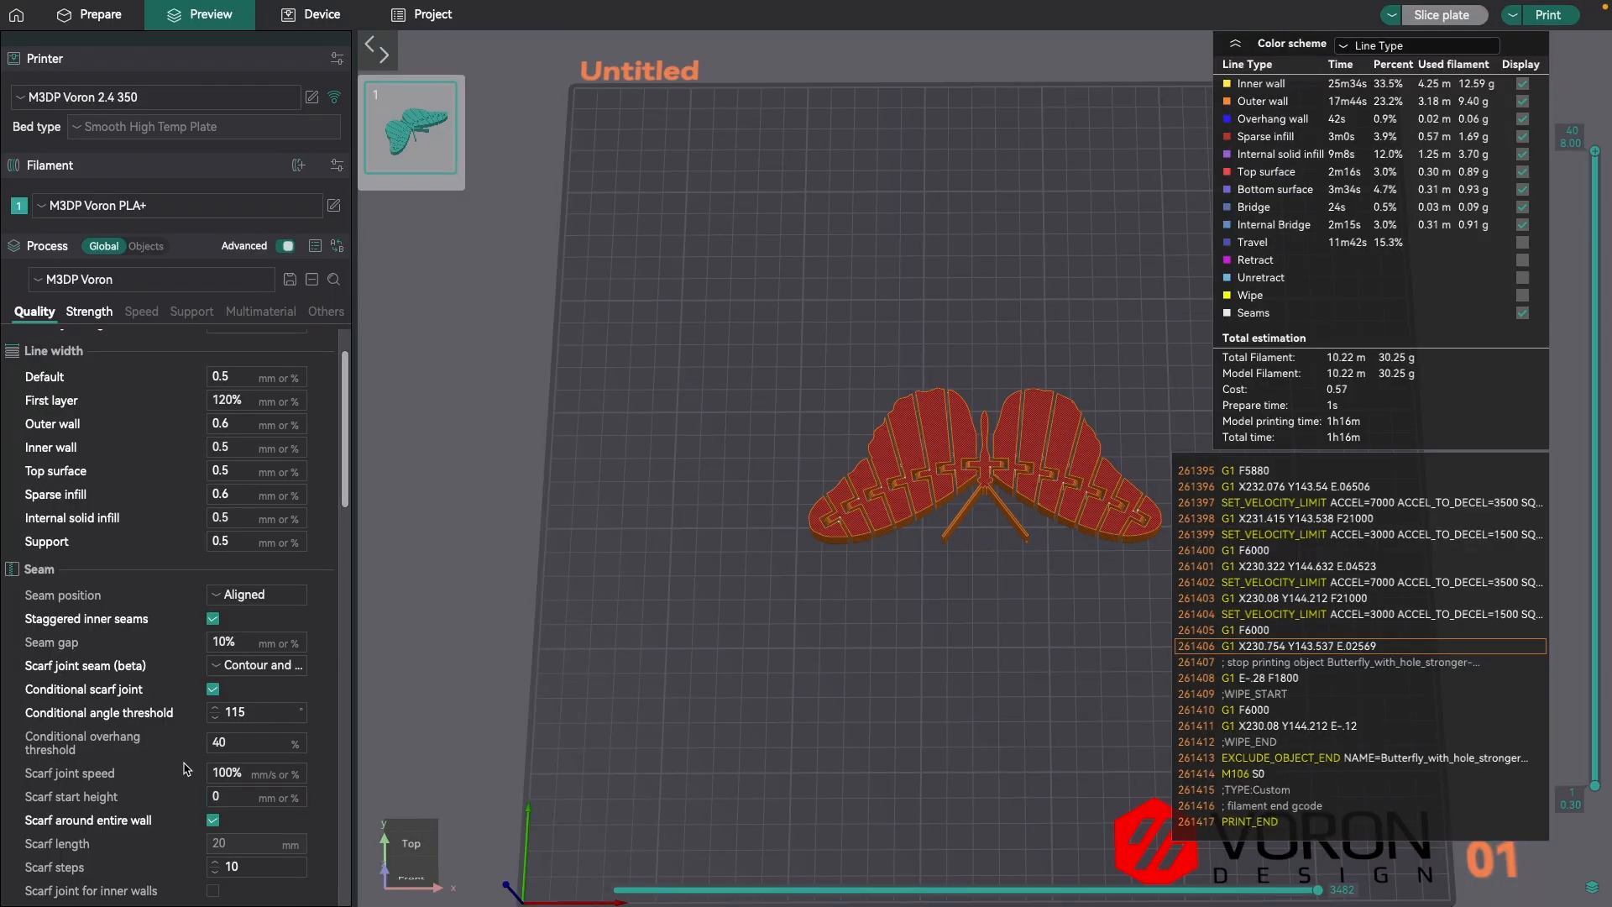
- Enable Apply only on external features for the 260 mm³/s² extrusion rate smoothing with 3 mm segments
{"action": "left_click", "coordinate": [139, 311]}
{"action": "type", "text": "260"}
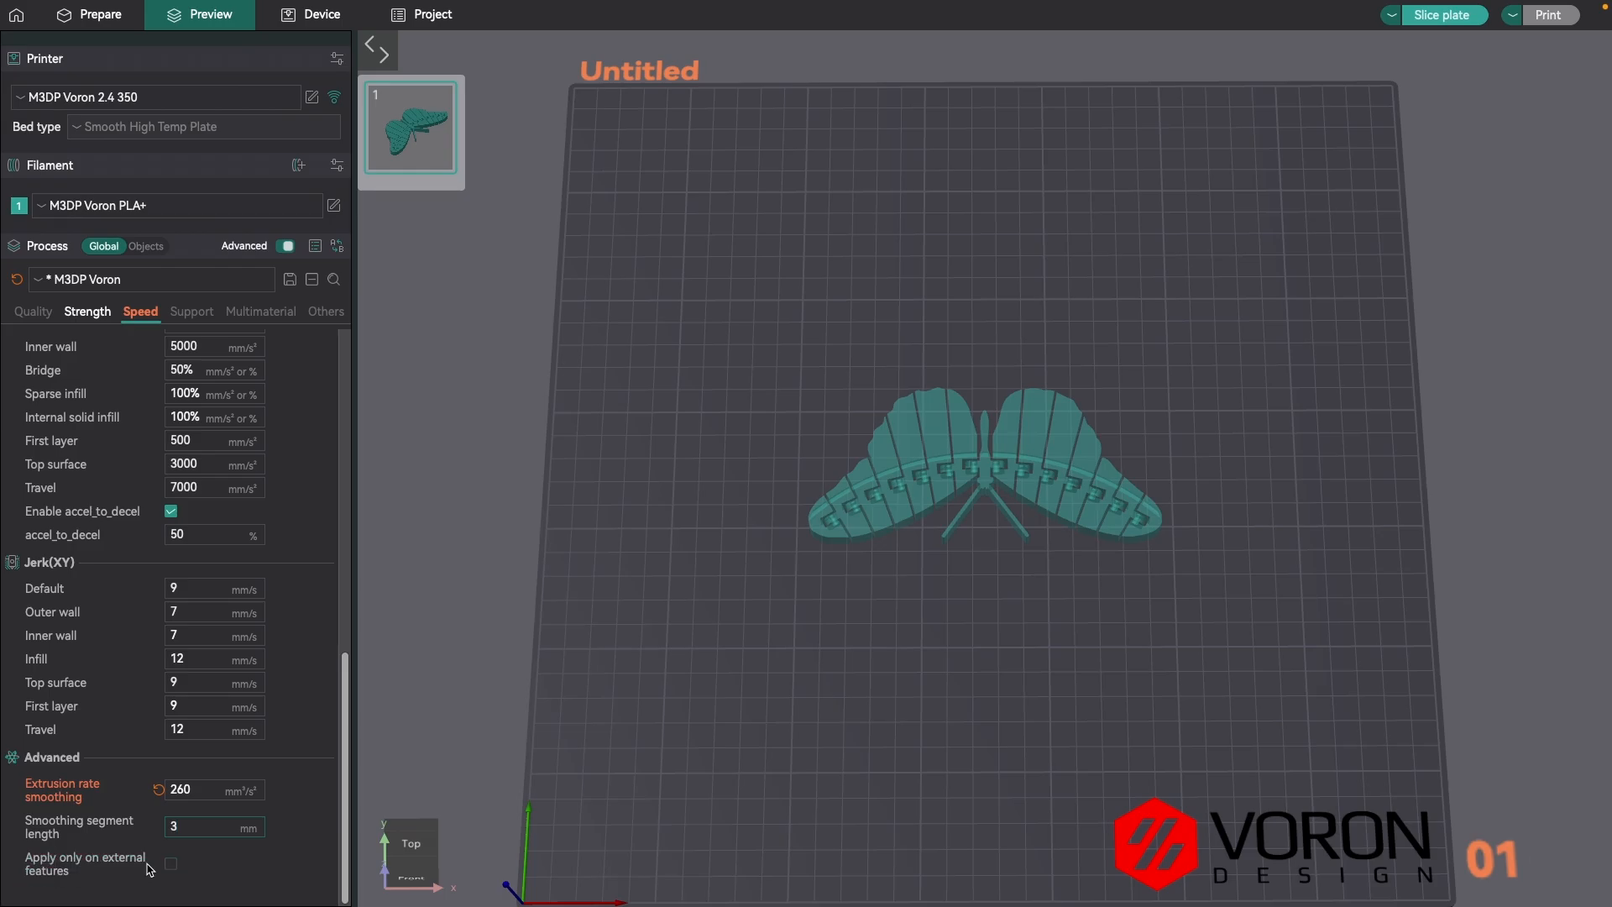
{"action": "left_click", "coordinate": [171, 863]}
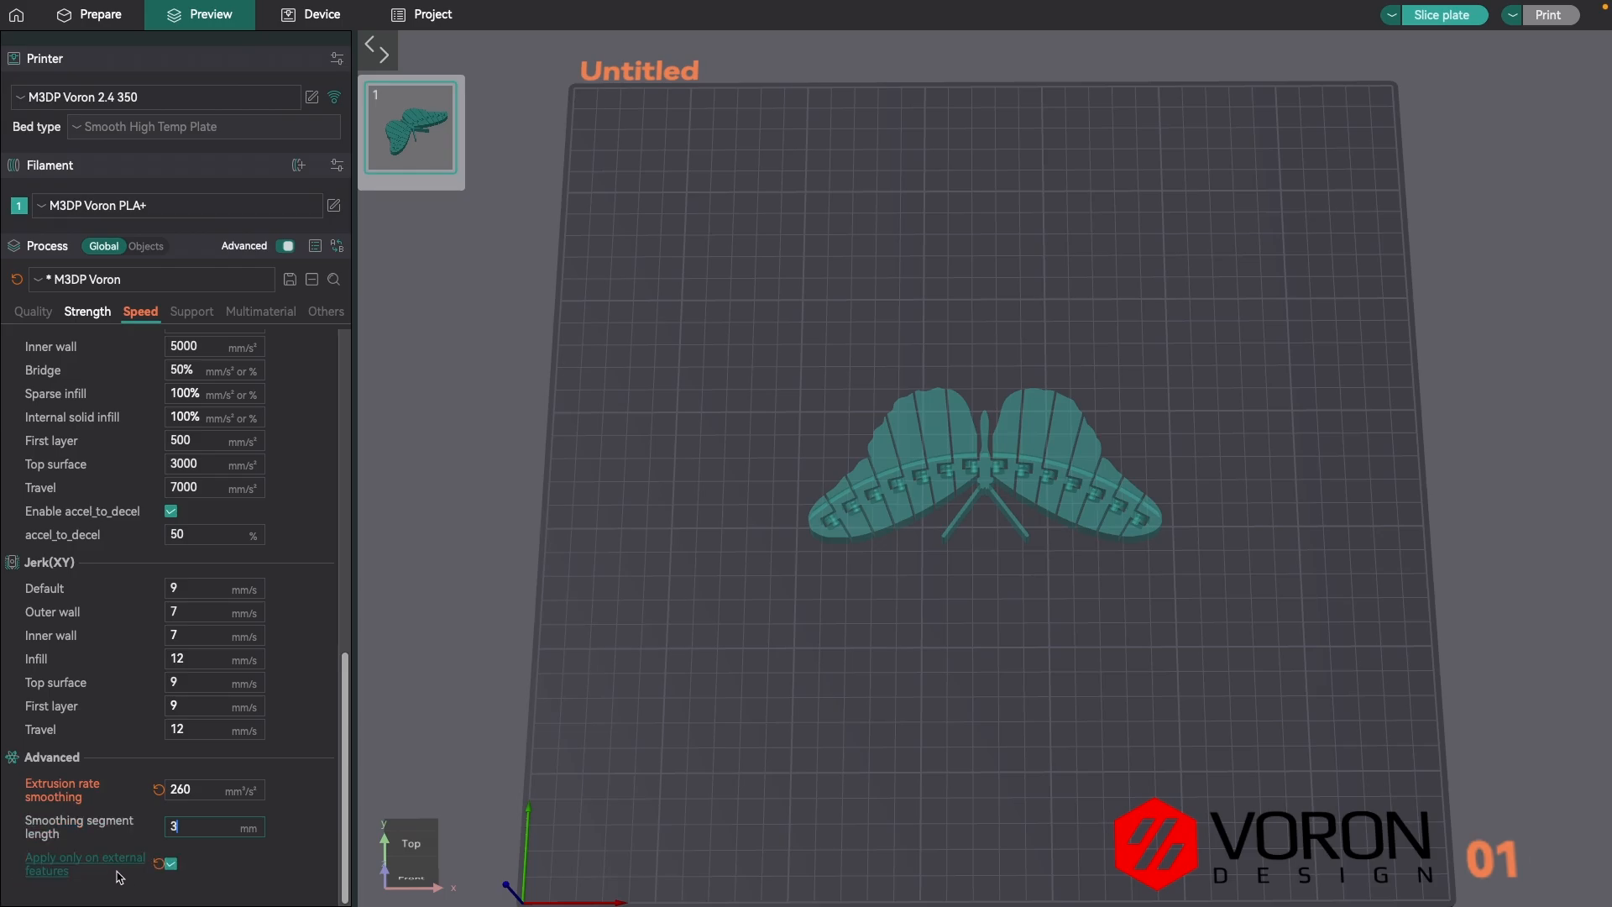
{"action": "mouse_move", "coordinate": [454, 798]}
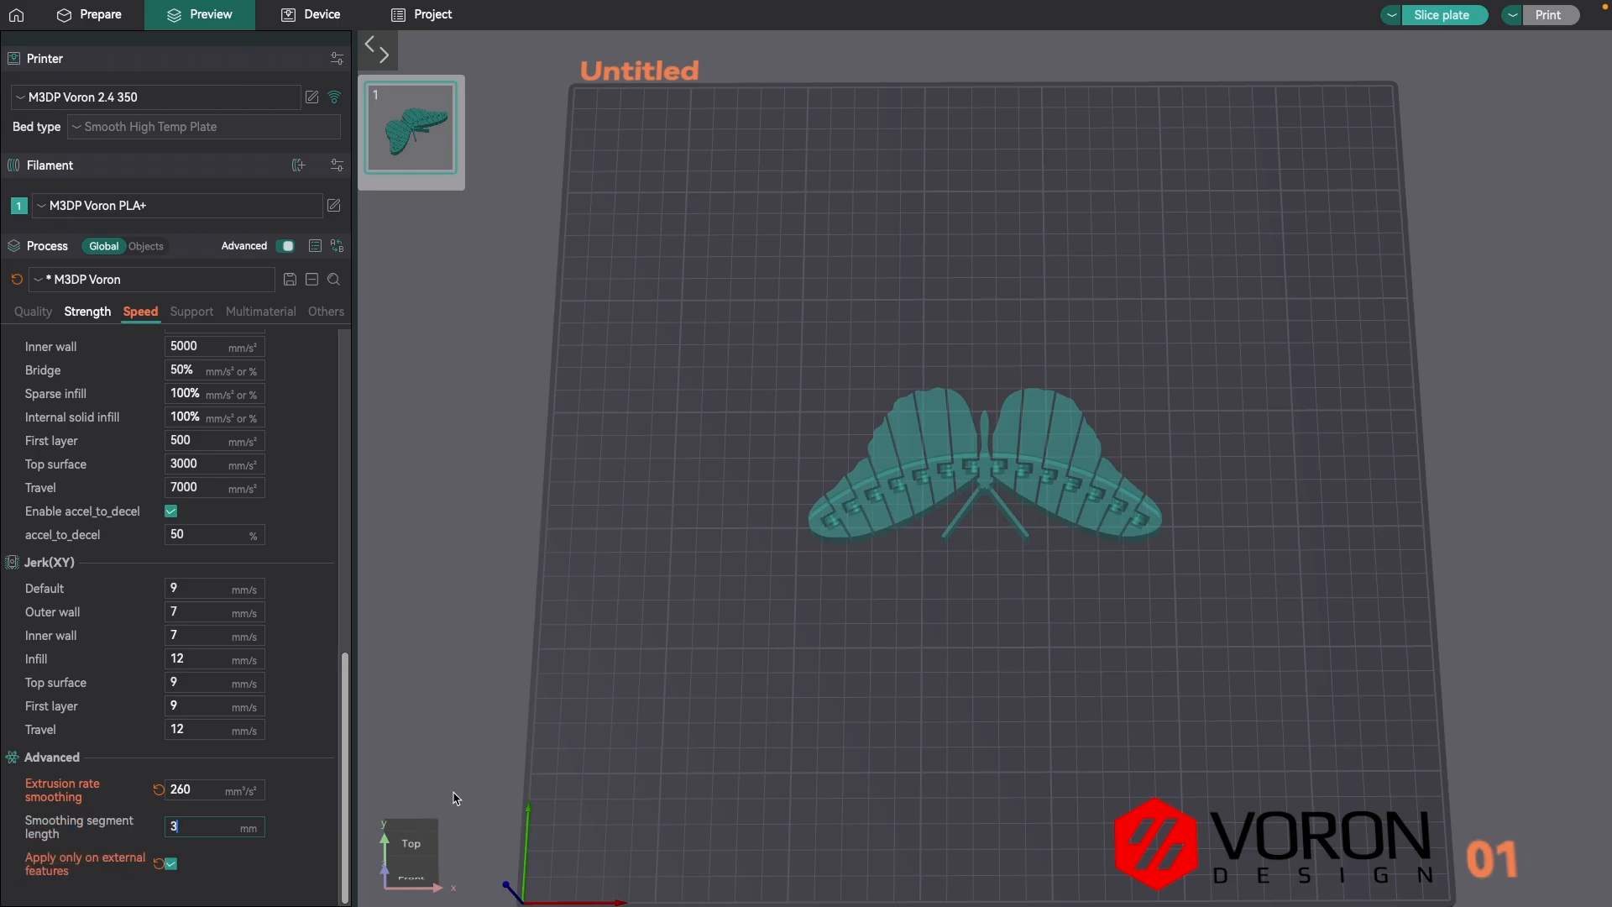
{"action": "mouse_move", "coordinate": [236, 773]}
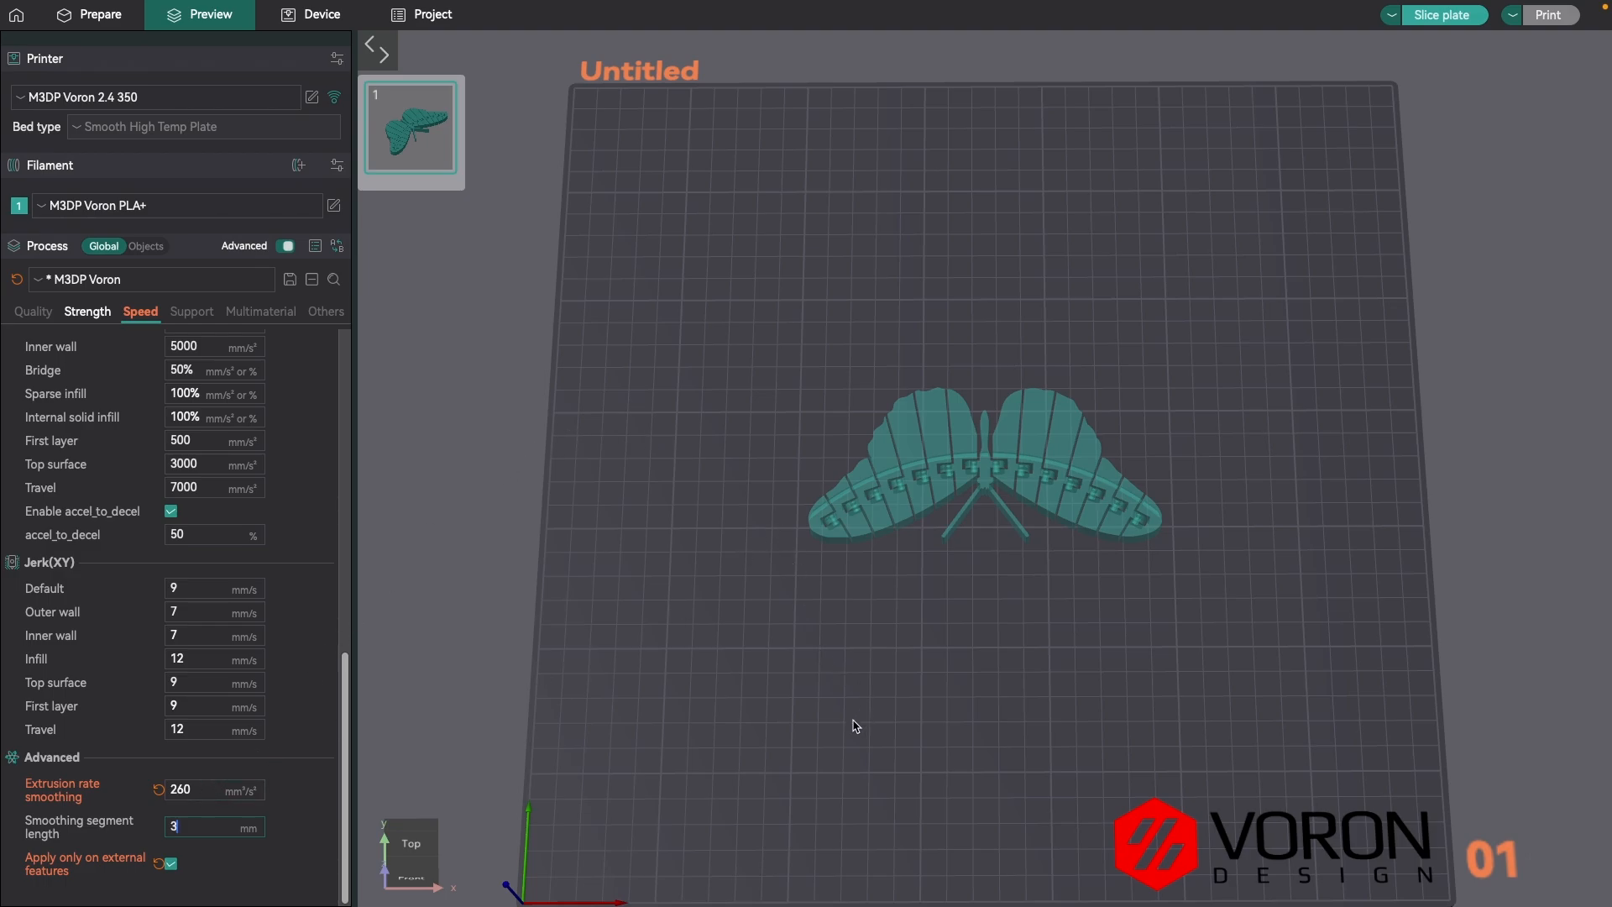
{"action": "mouse_move", "coordinate": [316, 792]}
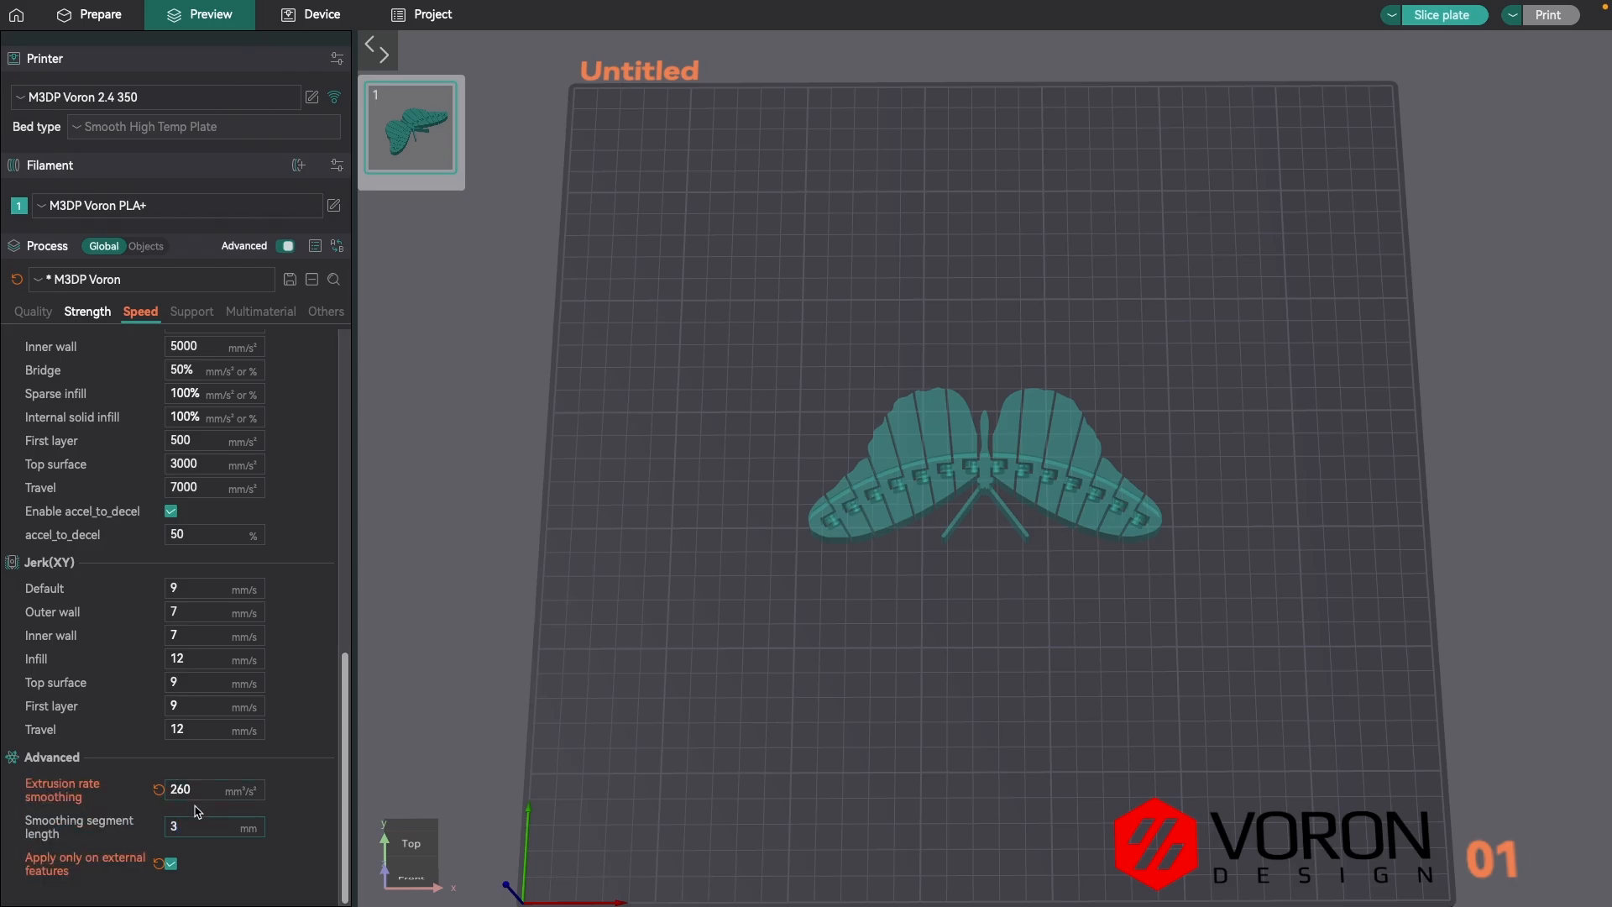
{"action": "left_click", "coordinate": [213, 826]}
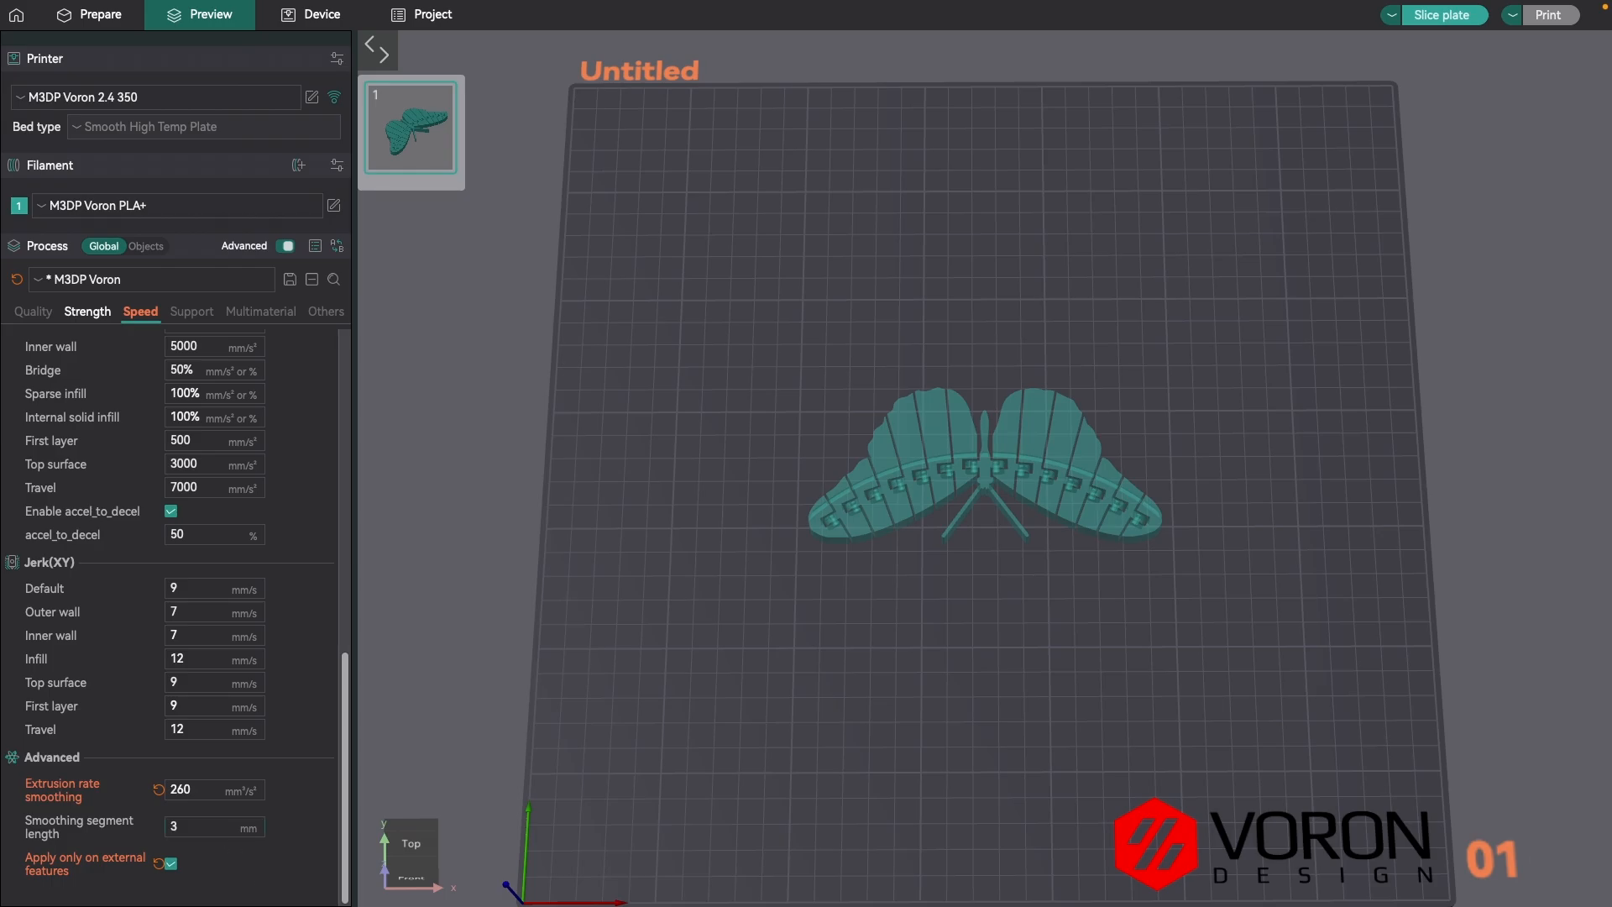
{"action": "mouse_move", "coordinate": [260, 717]}
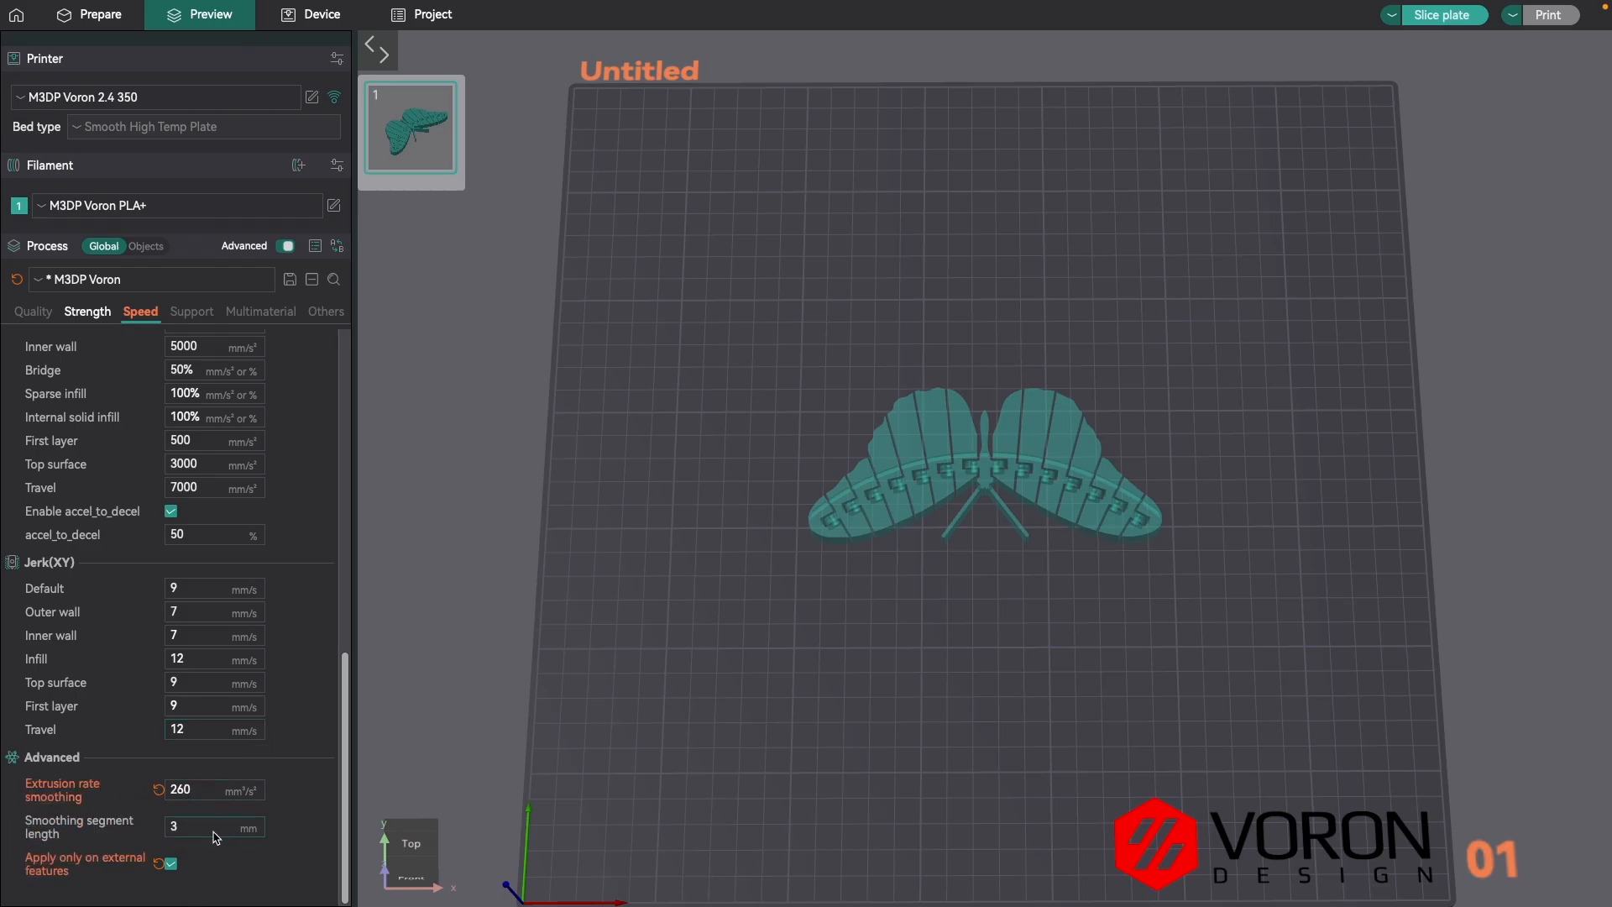
{"action": "mouse_move", "coordinate": [201, 855]}
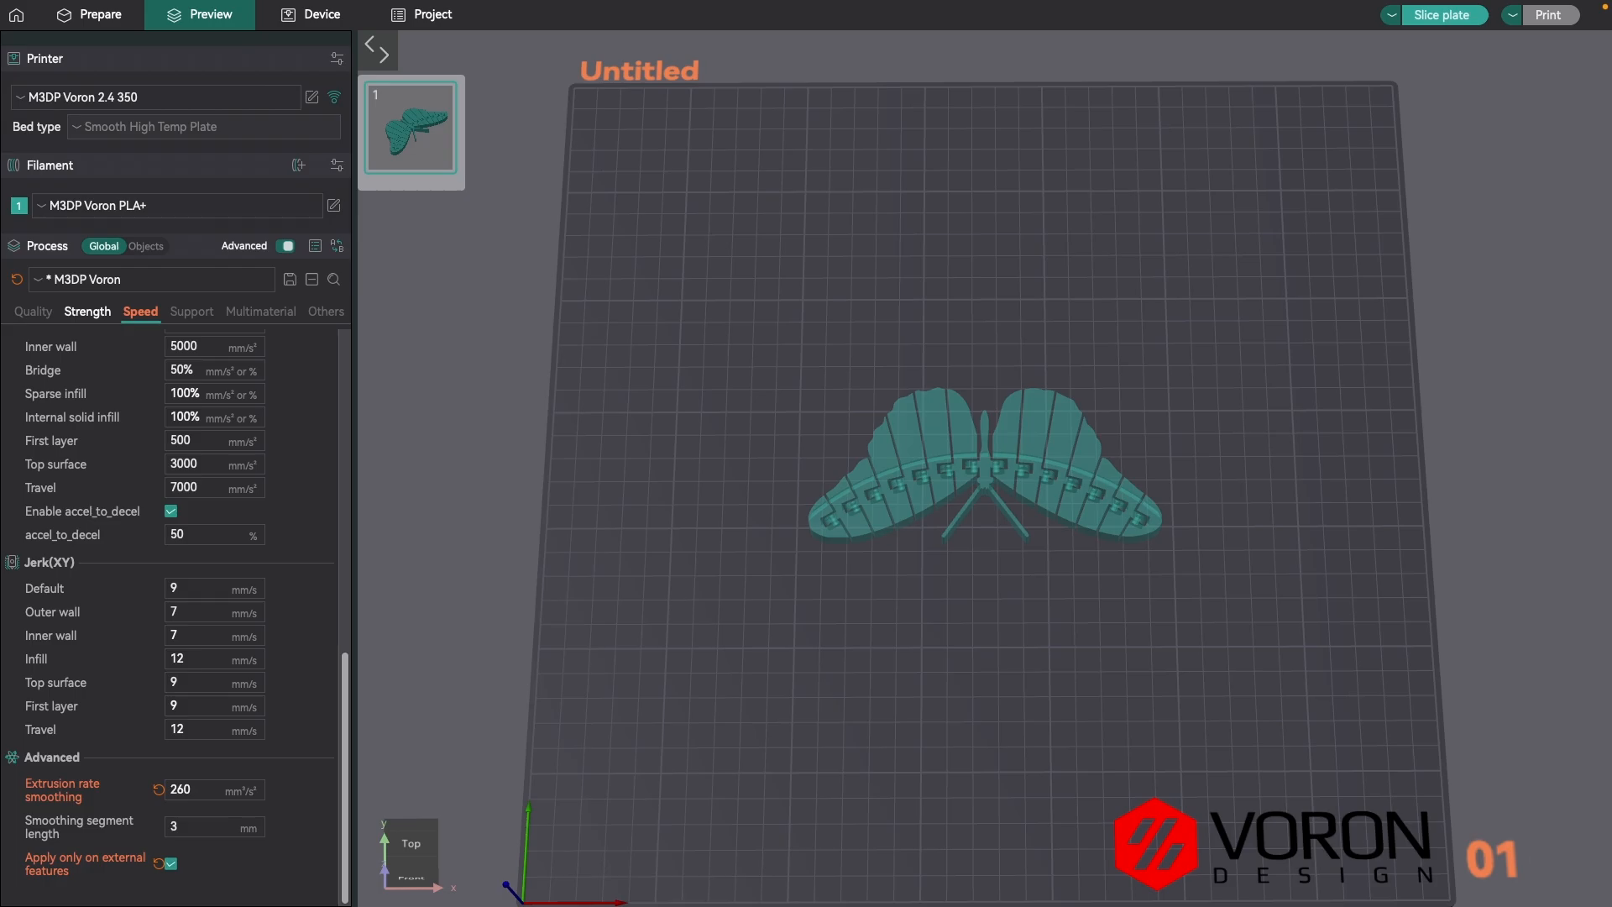
{"action": "mouse_move", "coordinate": [62, 789]}
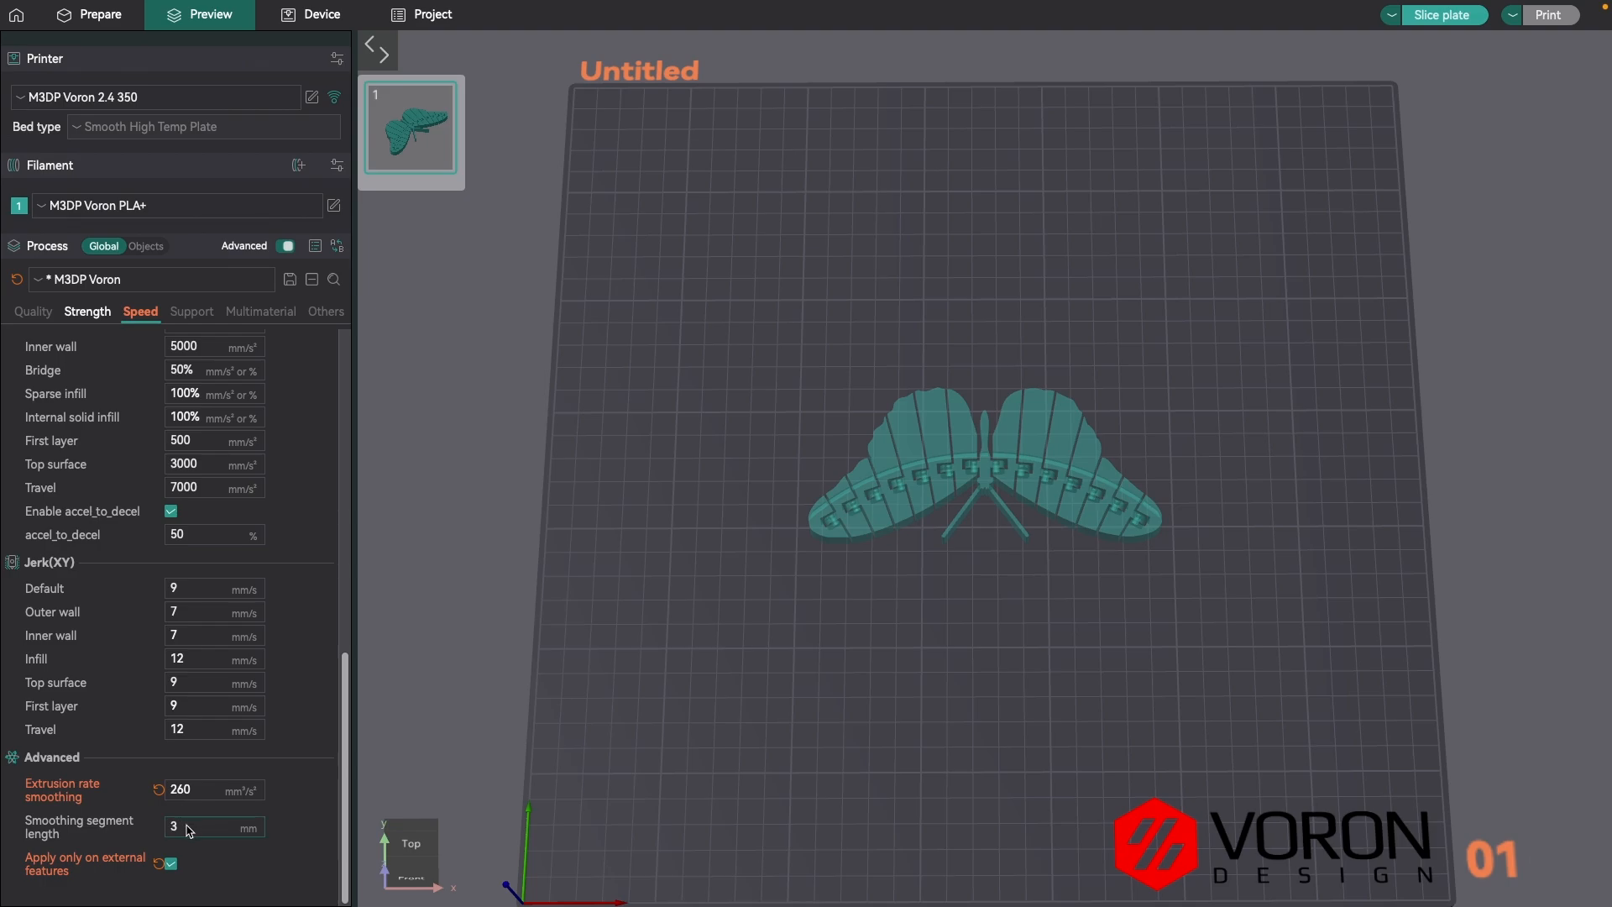
{"action": "left_click", "coordinate": [213, 826]}
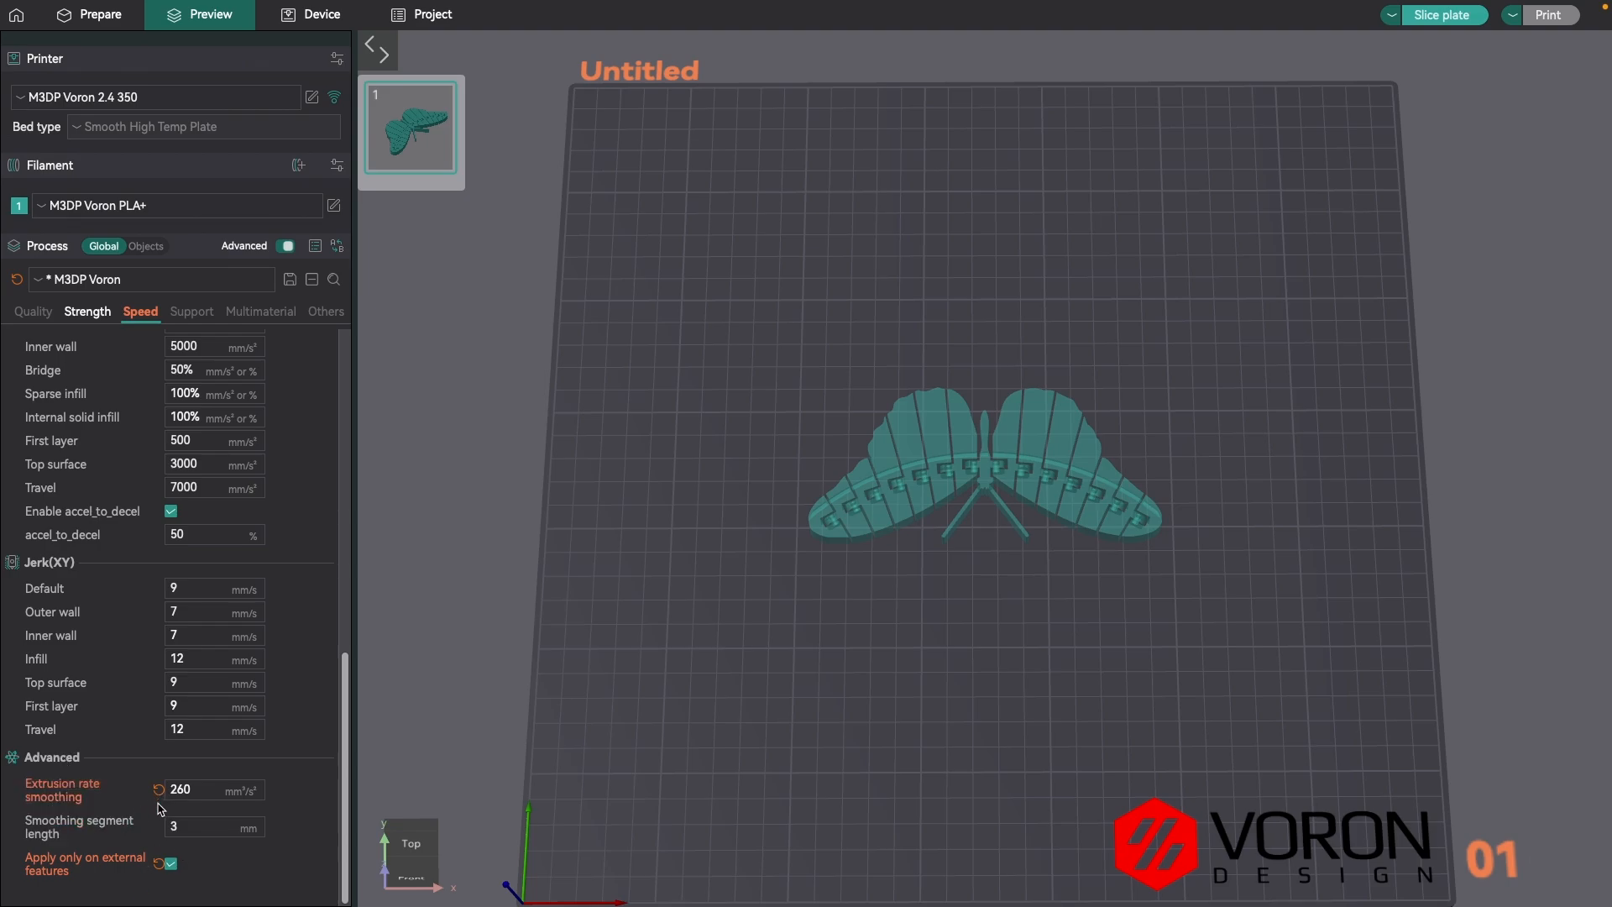
{"action": "mouse_move", "coordinate": [150, 826]}
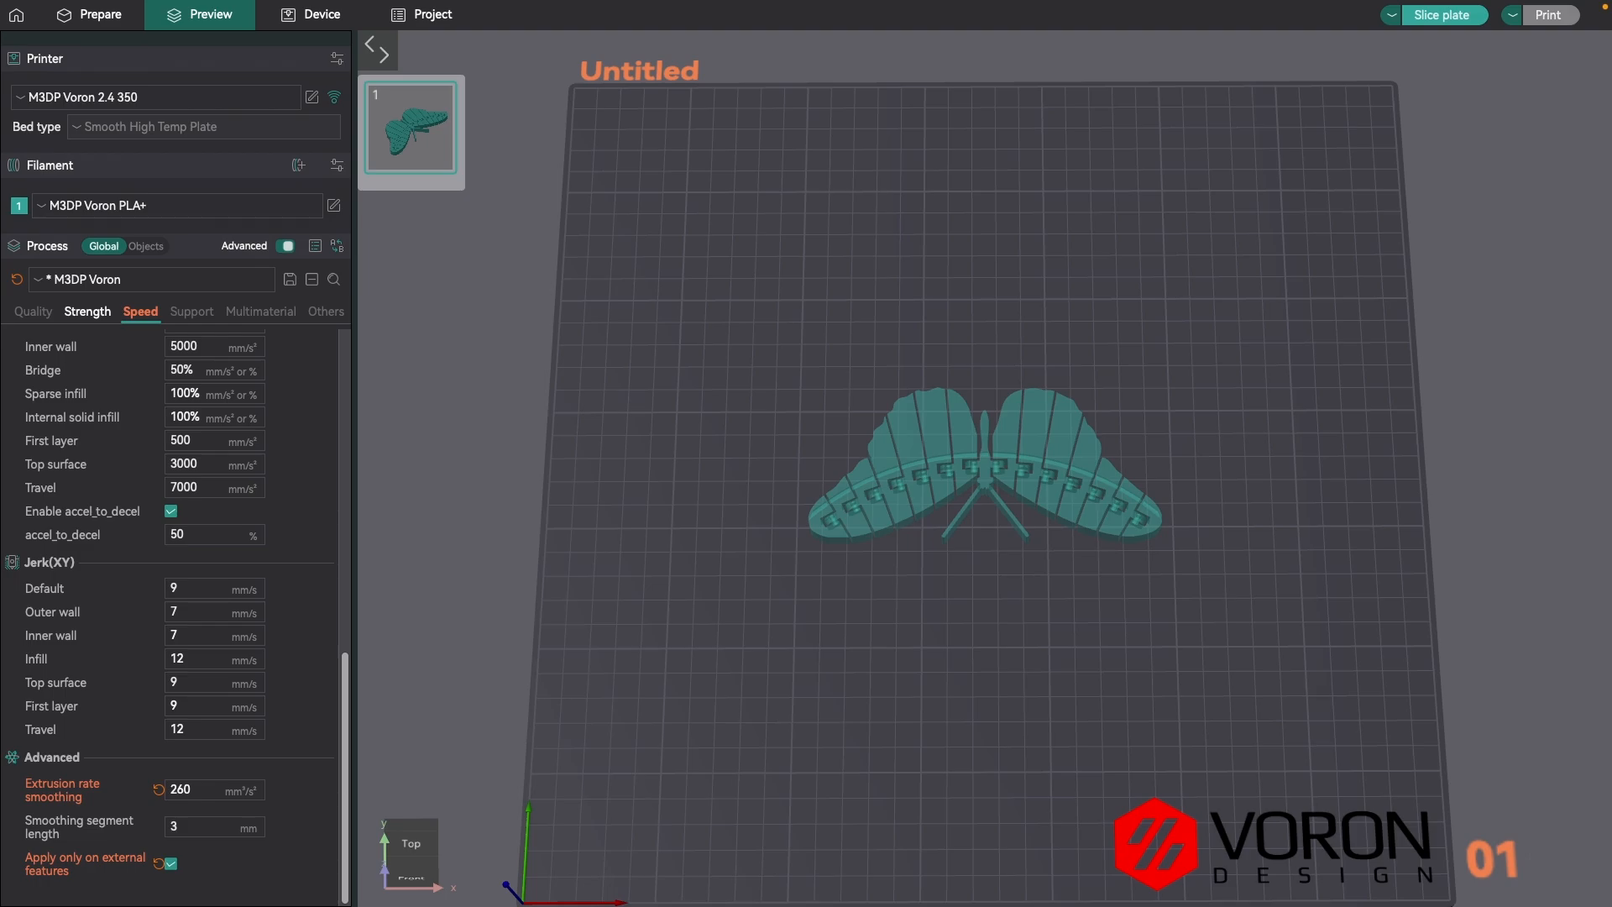
{"action": "mouse_move", "coordinate": [235, 775]}
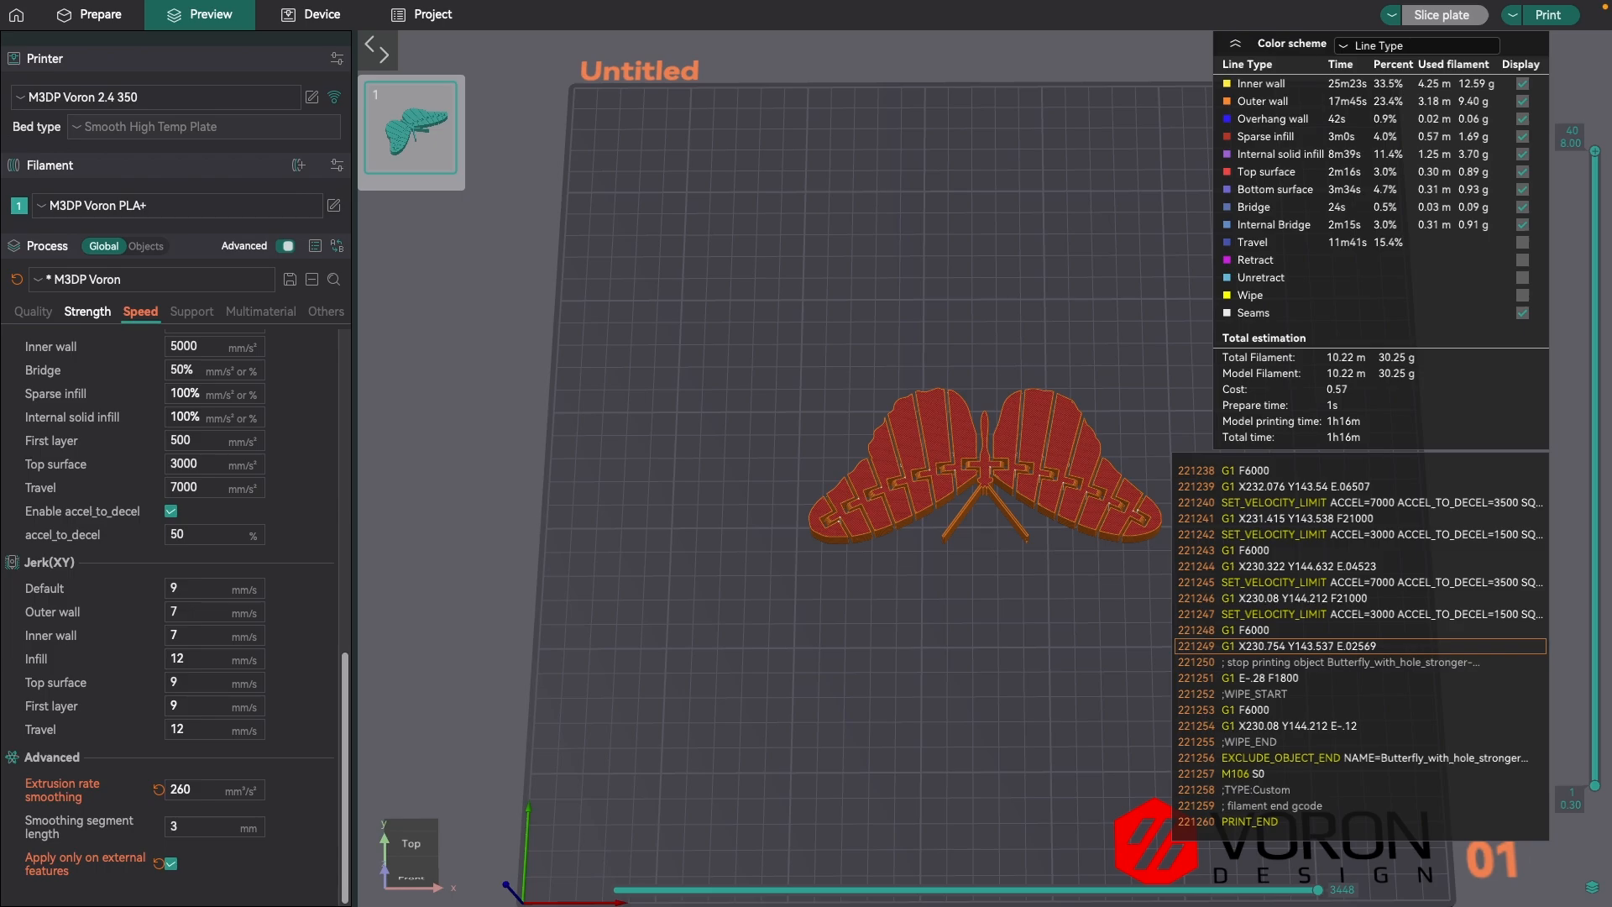
{"action": "mouse_move", "coordinate": [477, 845]}
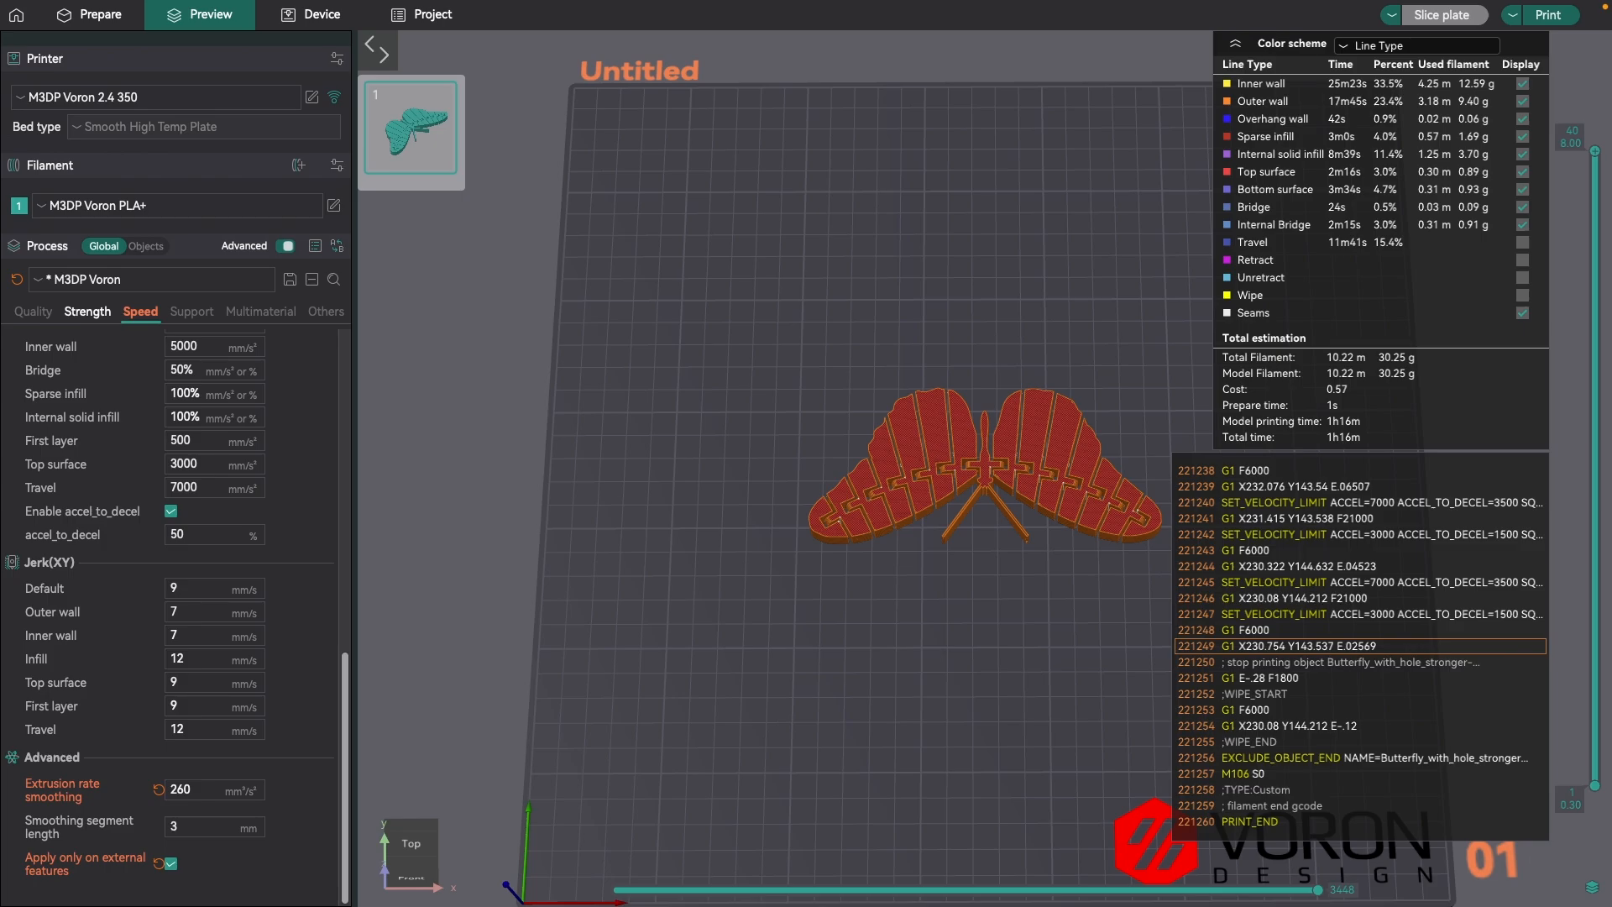
{"action": "mouse_move", "coordinate": [656, 455]}
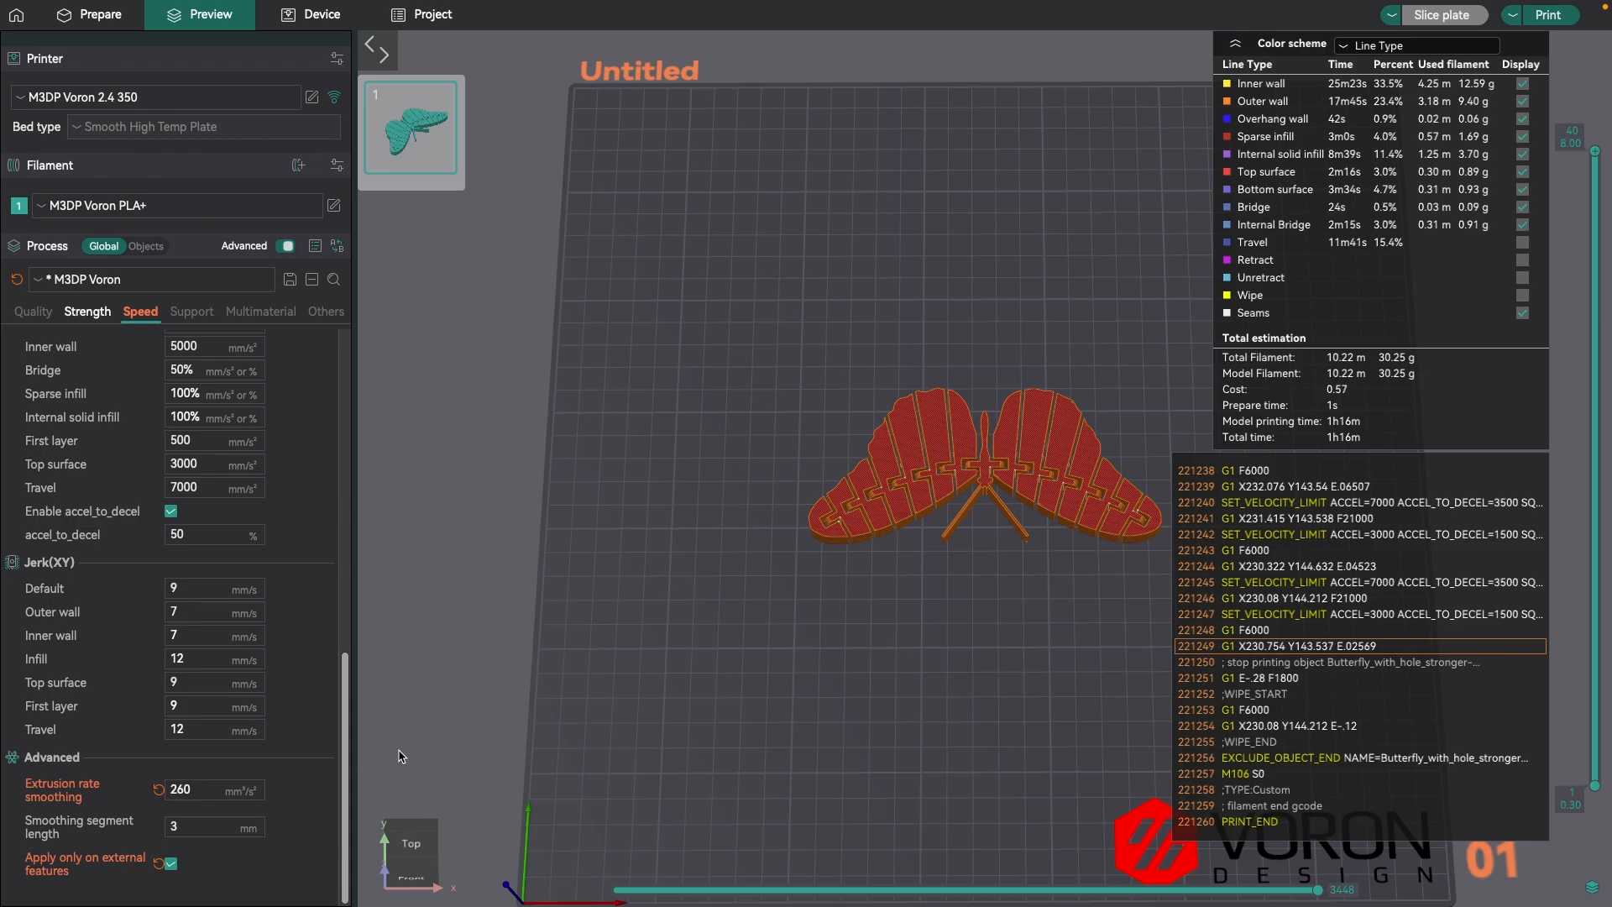
{"action": "mouse_move", "coordinate": [427, 774]}
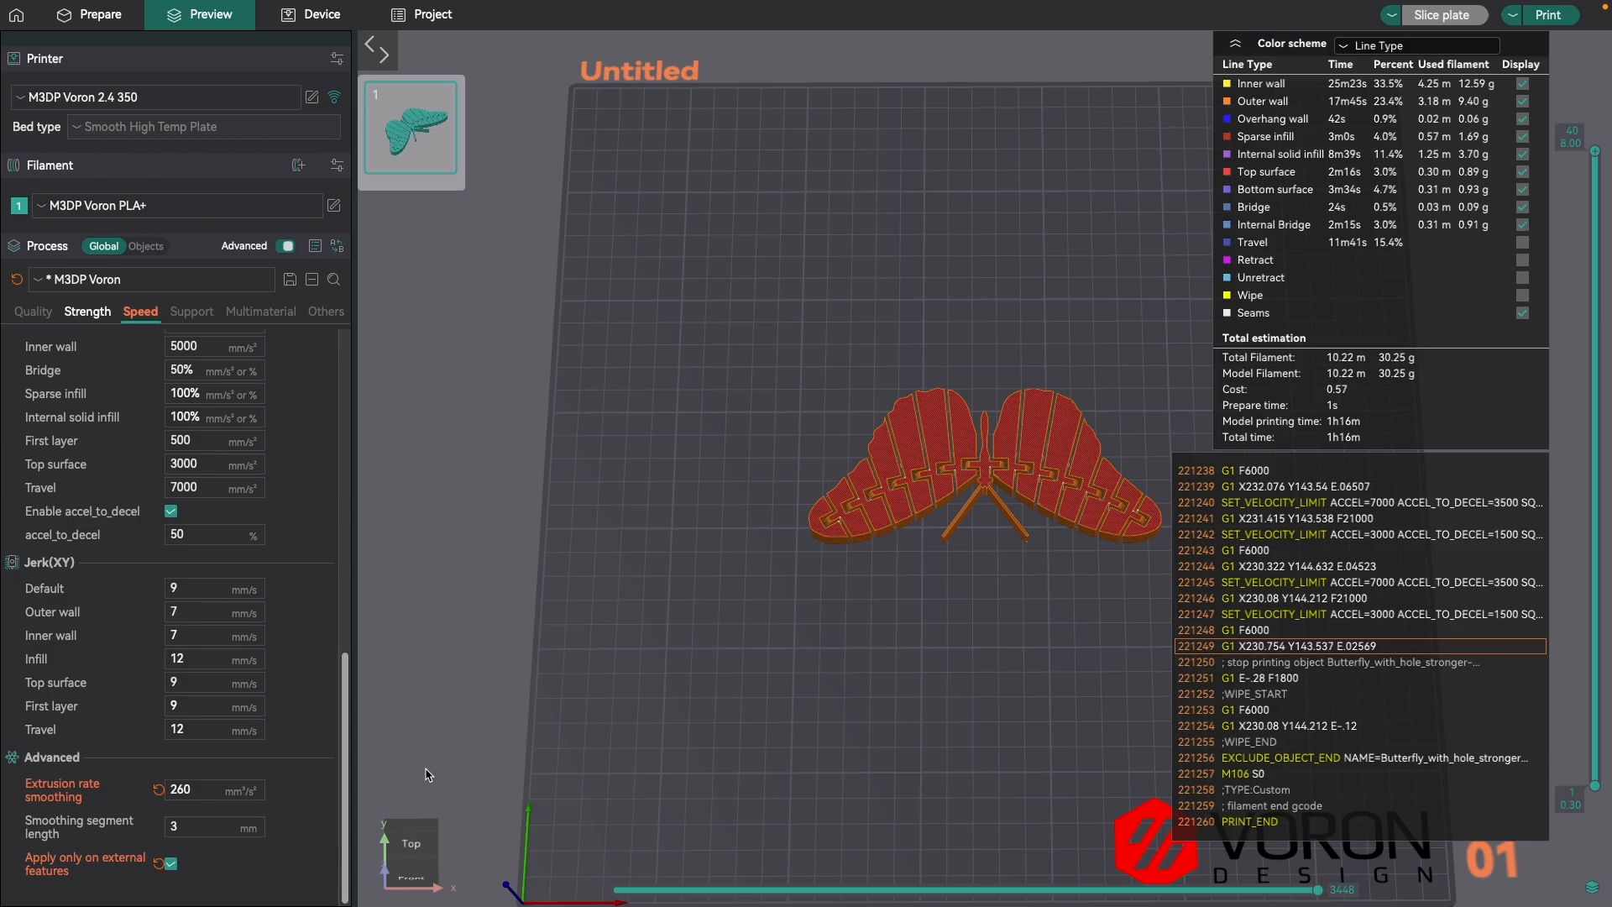
{"action": "mouse_move", "coordinate": [427, 775]}
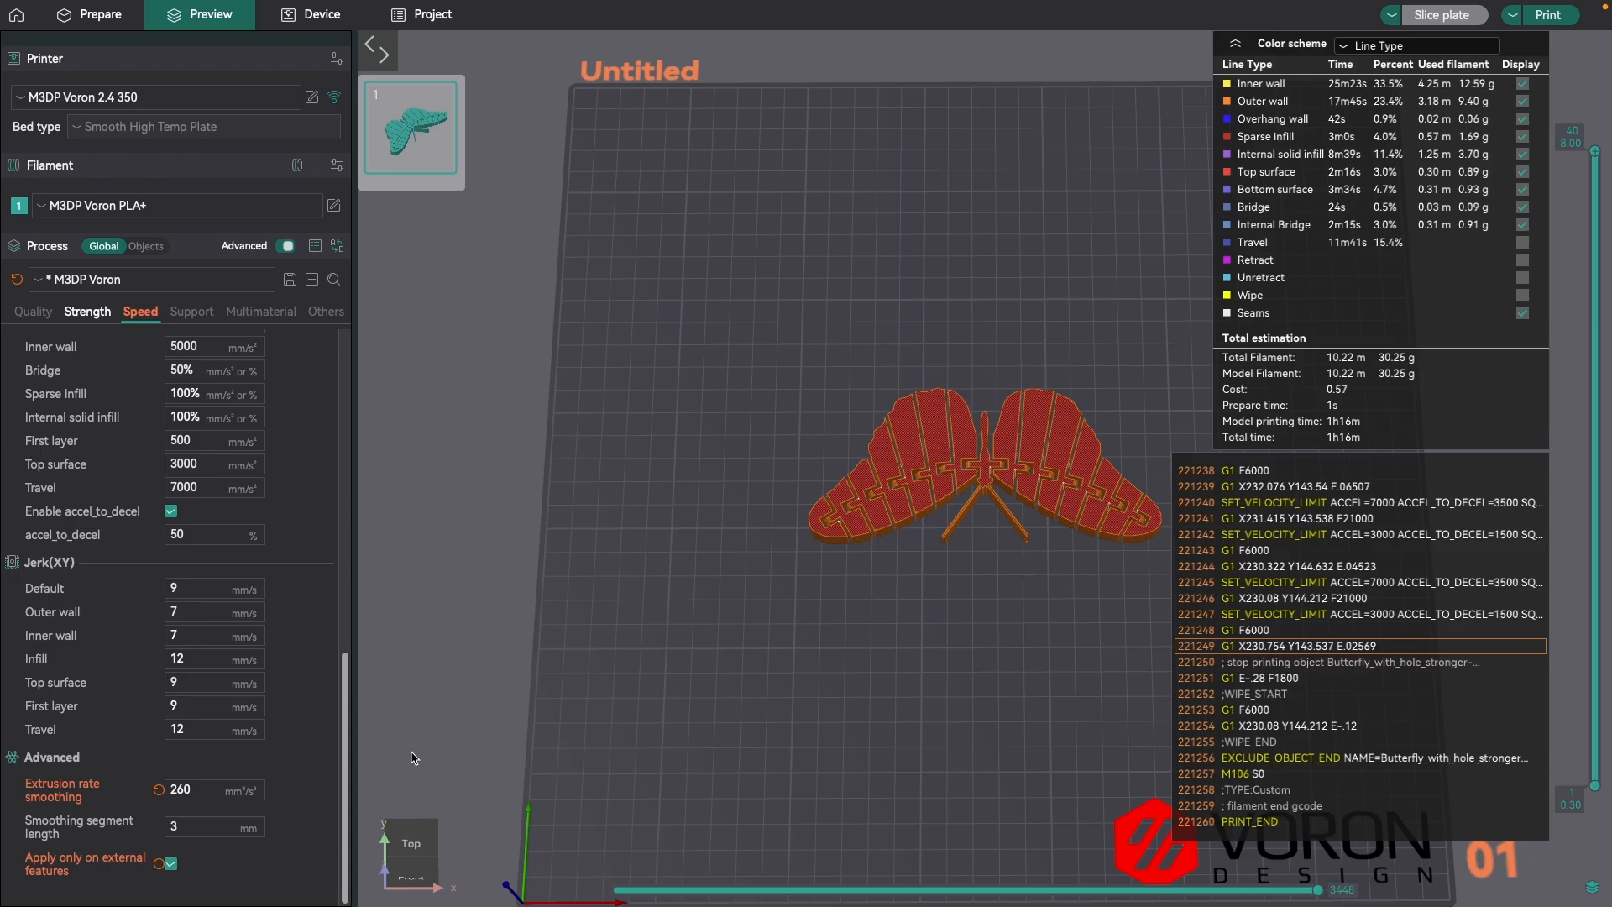
{"action": "mouse_move", "coordinate": [406, 764]}
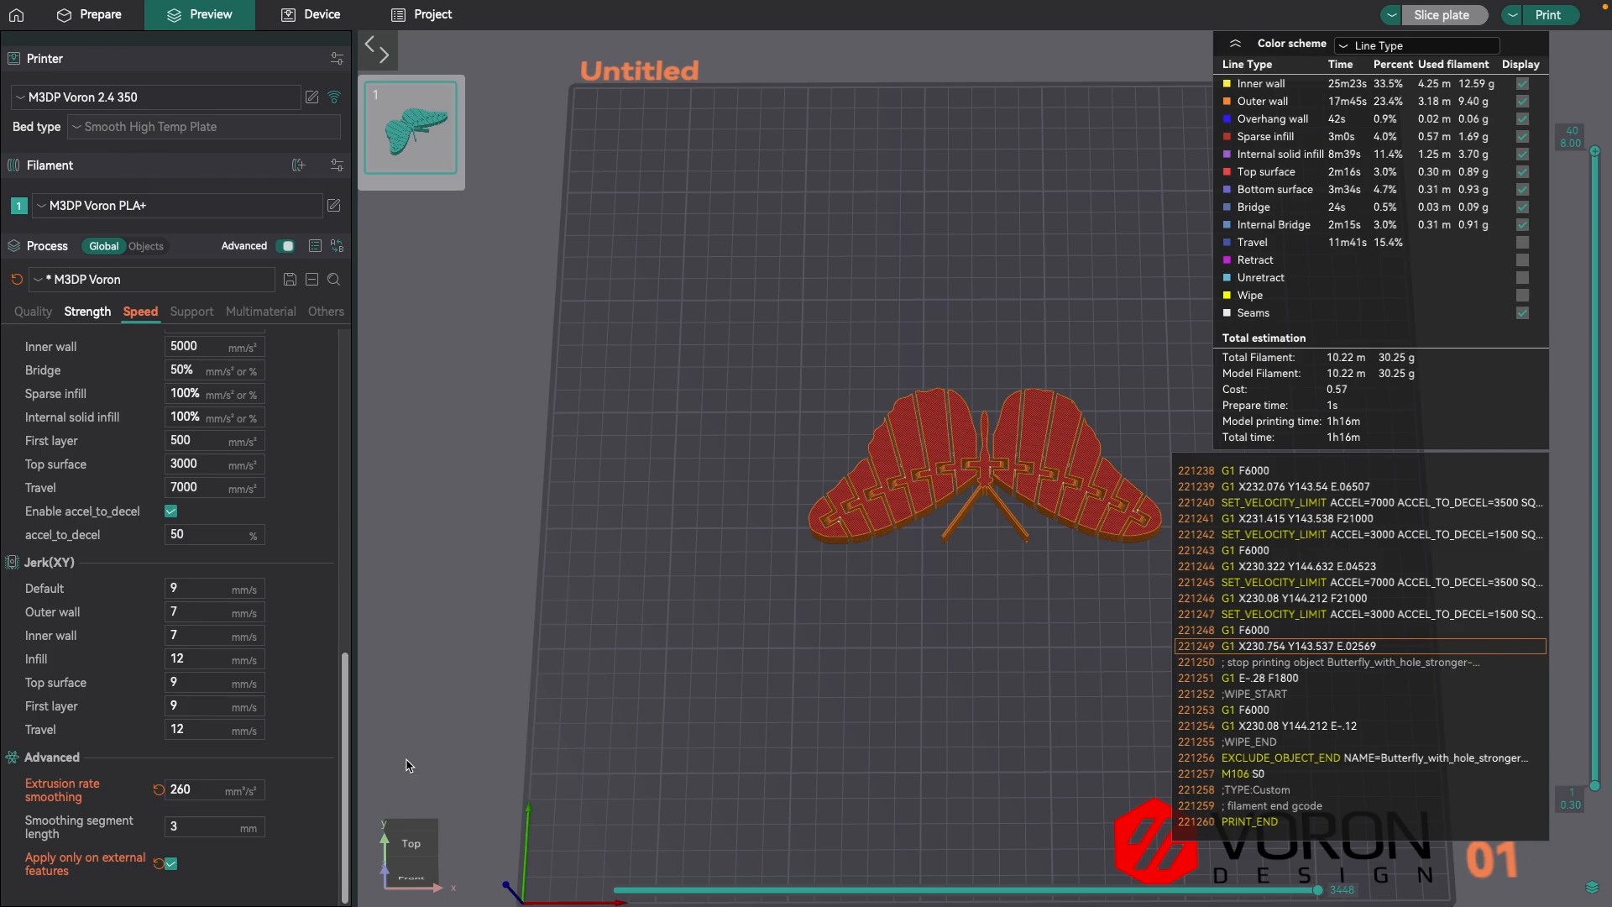
{"action": "mouse_move", "coordinate": [401, 759]}
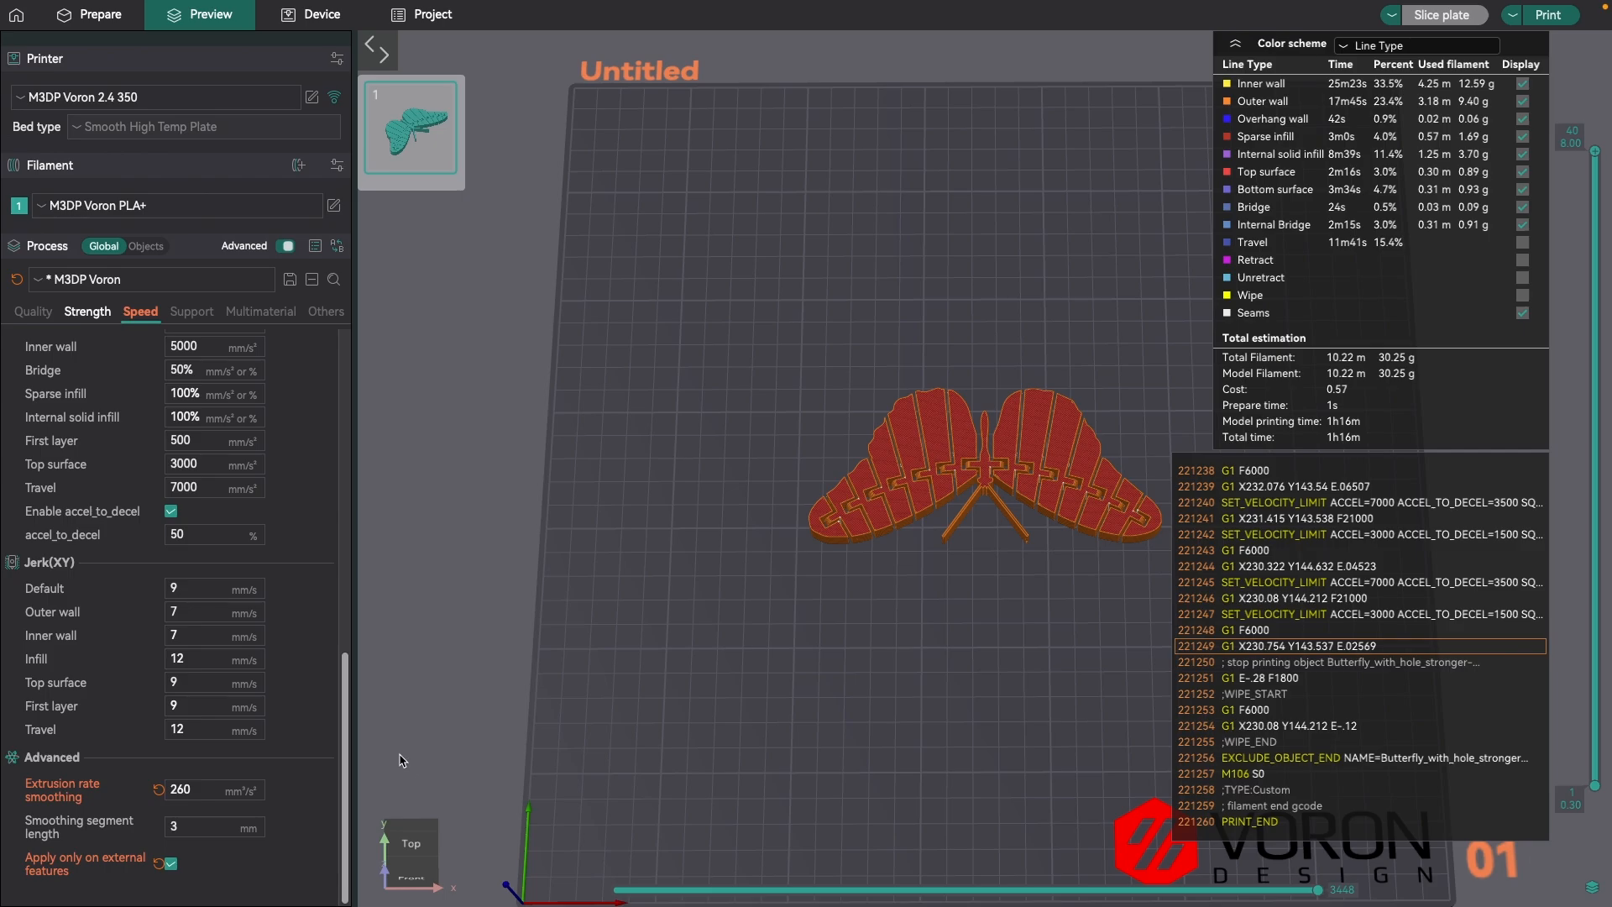
{"action": "mouse_move", "coordinate": [400, 762]}
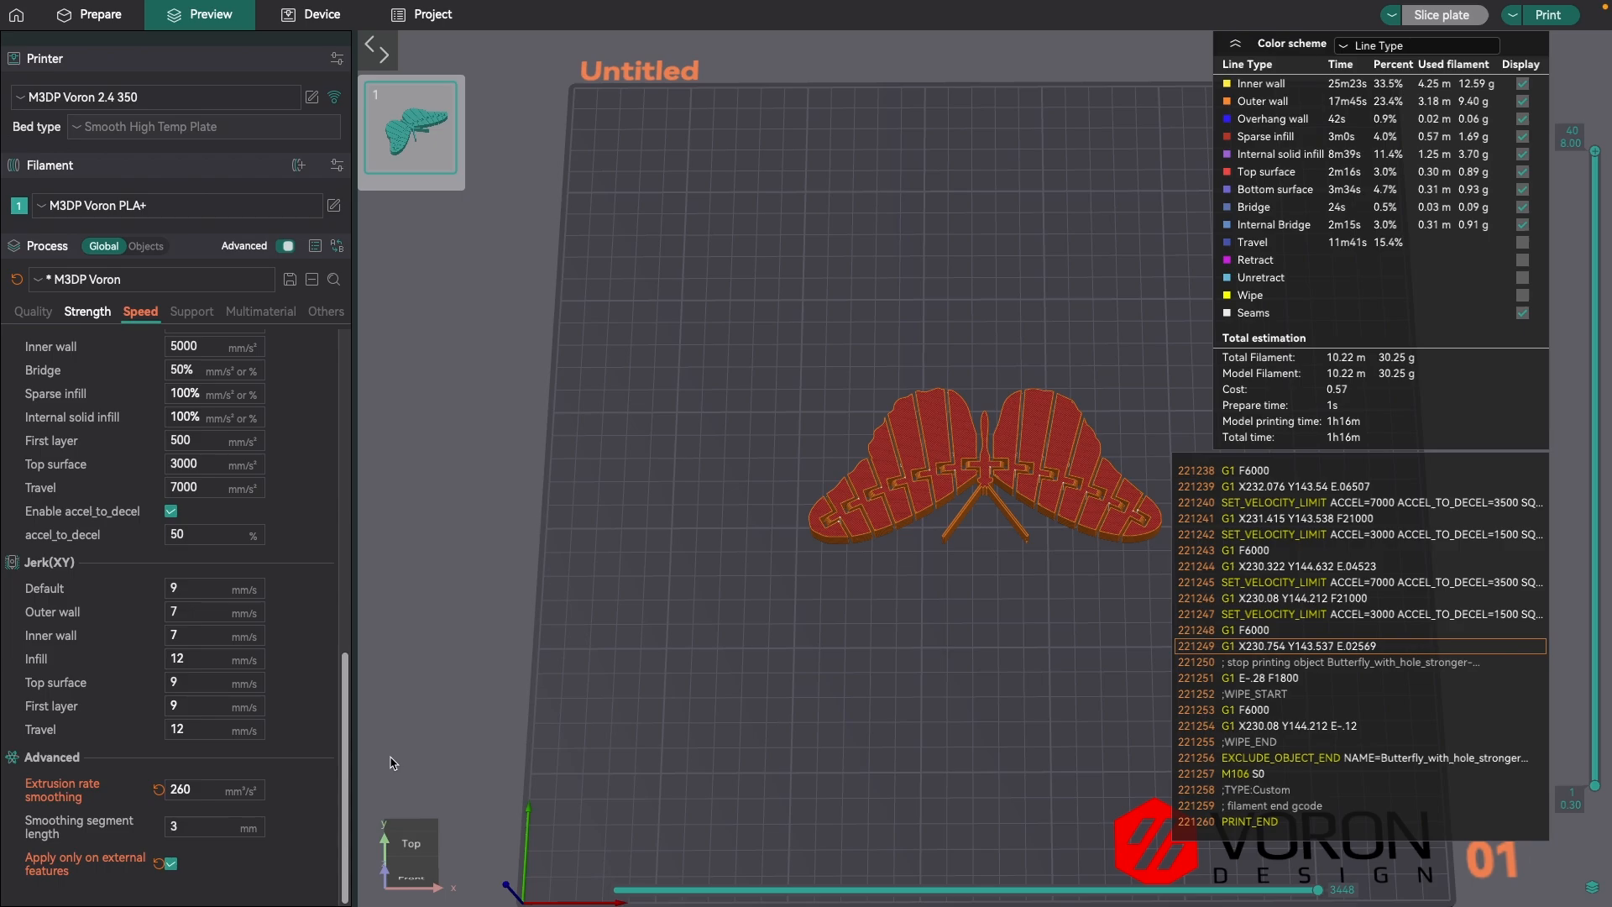
{"action": "mouse_move", "coordinate": [398, 766]}
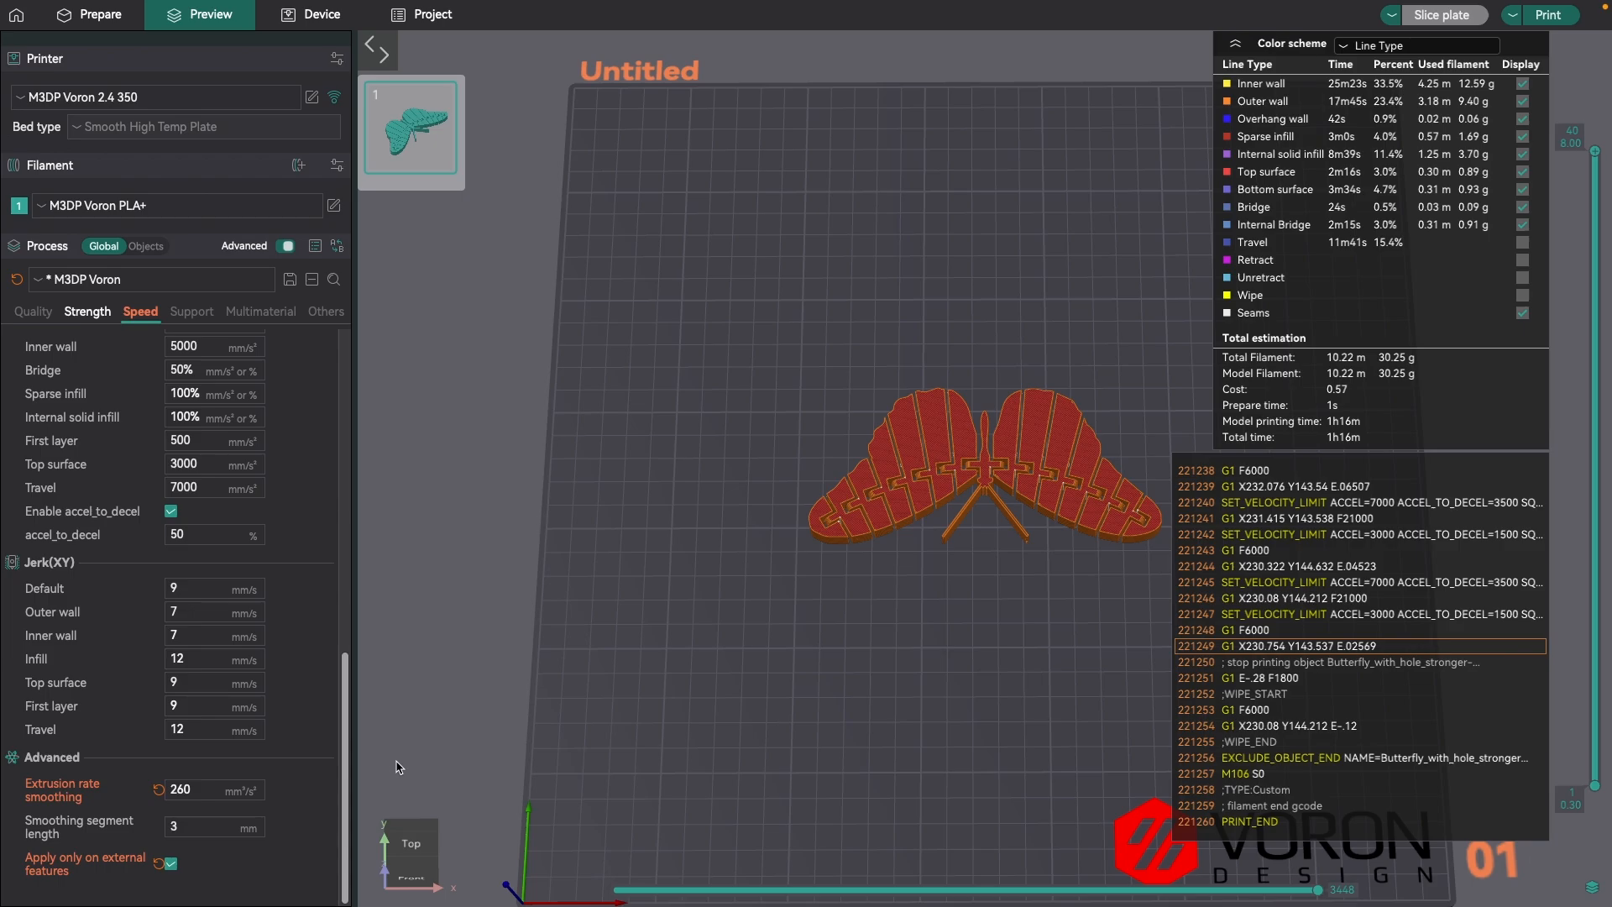
{"action": "mouse_move", "coordinate": [381, 794]}
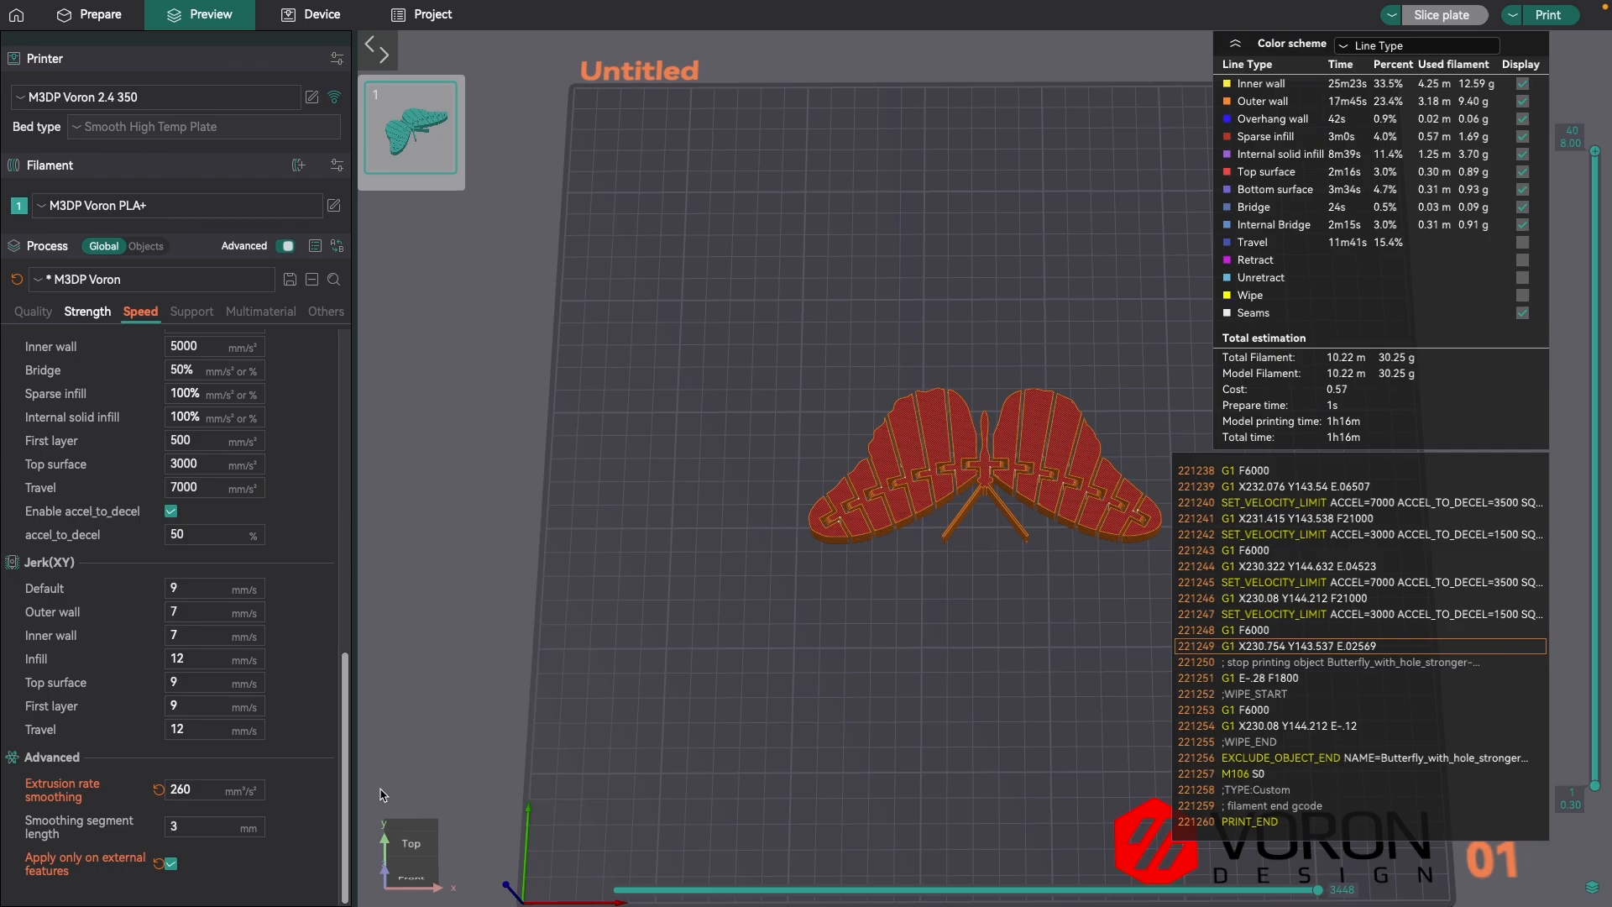
{"action": "mouse_move", "coordinate": [378, 795]}
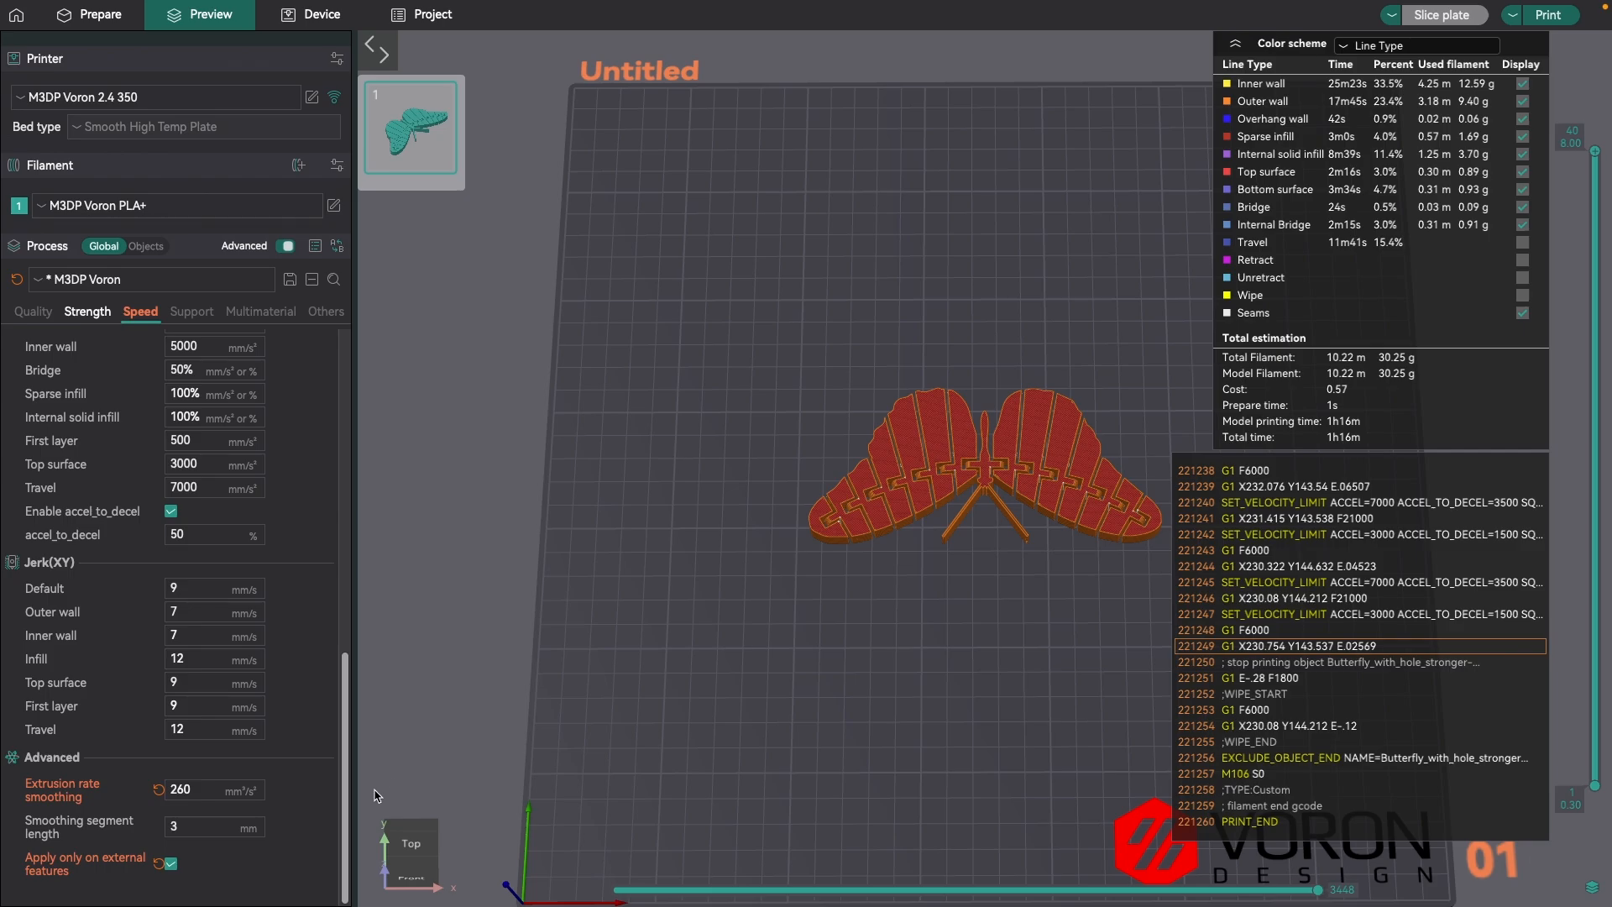
{"action": "mouse_move", "coordinate": [391, 797]}
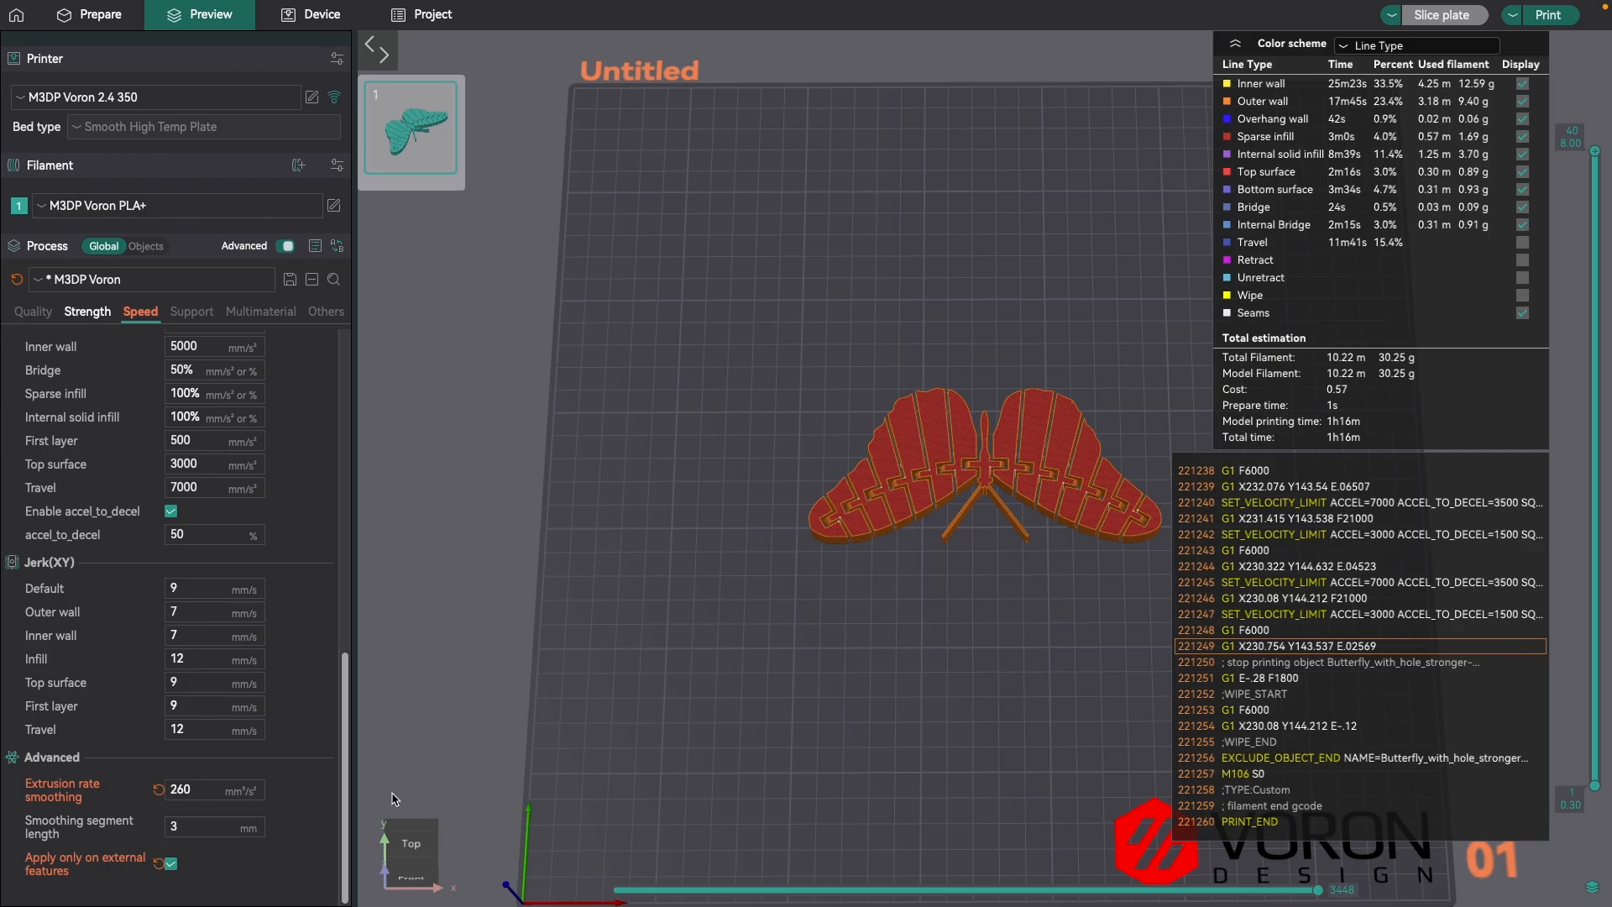